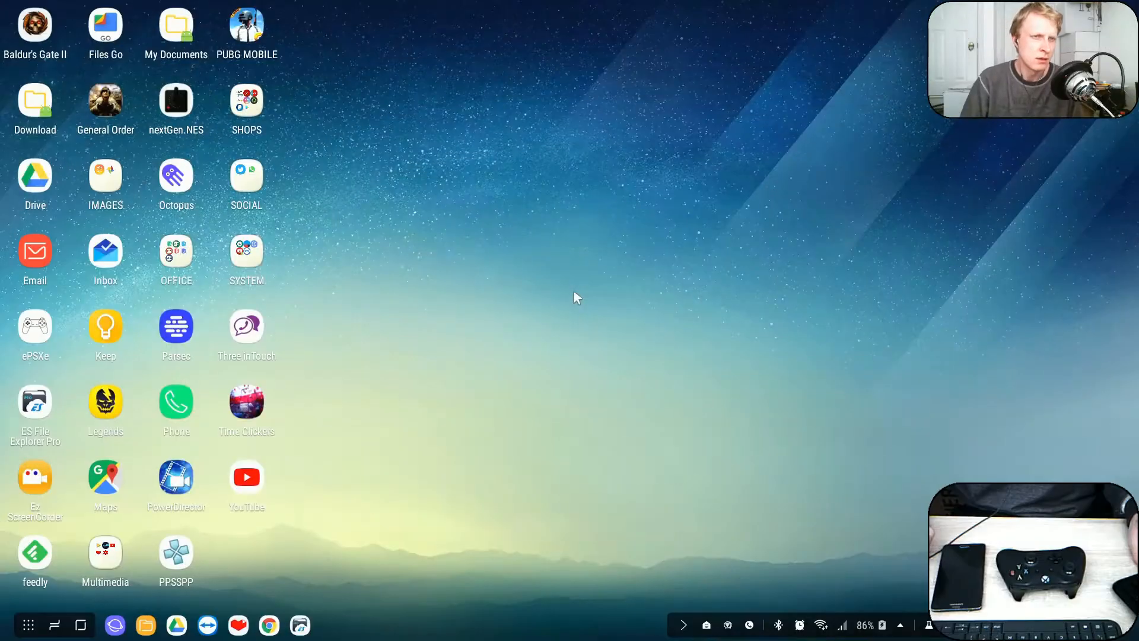
{"action": "mouse_move", "coordinate": [405, 79]}
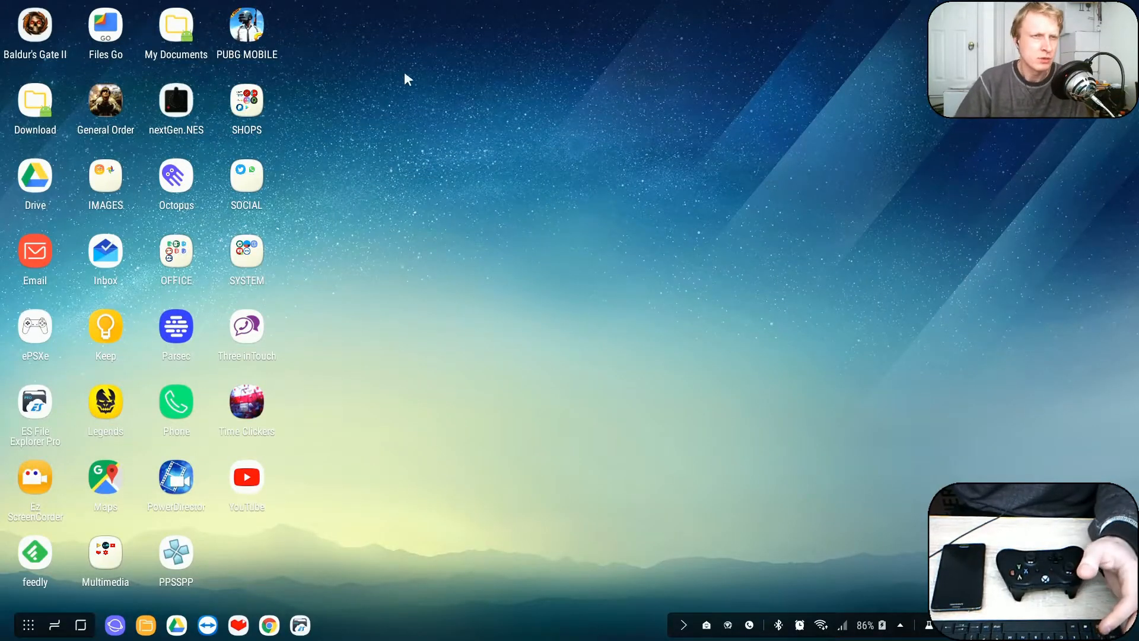
Open the DeX app drawer and search 'la' to bring up Play Store
{"action": "left_click", "coordinate": [29, 625]}
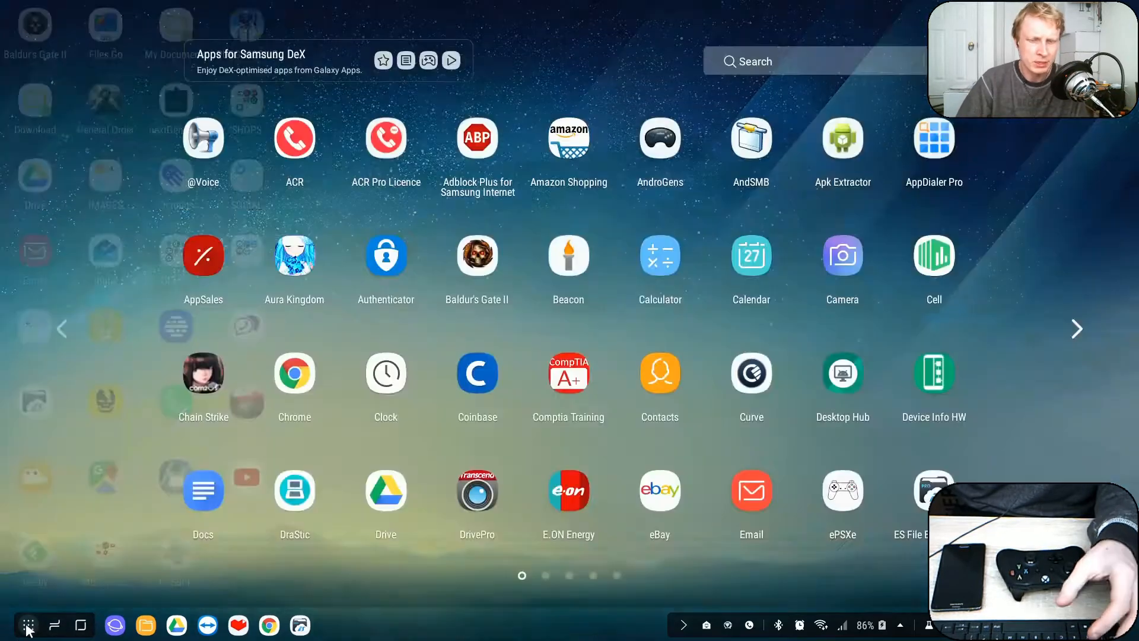
{"action": "type", "text": "la"}
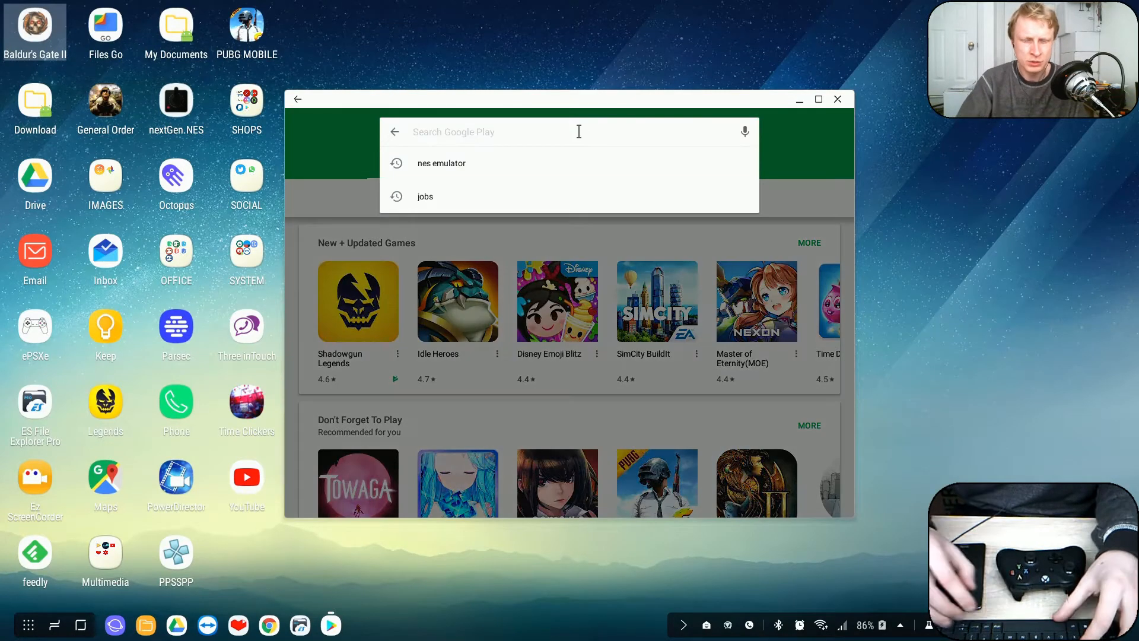
Search Play Store for 'nextgen', confirm nextGen NES Emulator is installed, and close the store
{"action": "type", "text": "nextgen nes"}
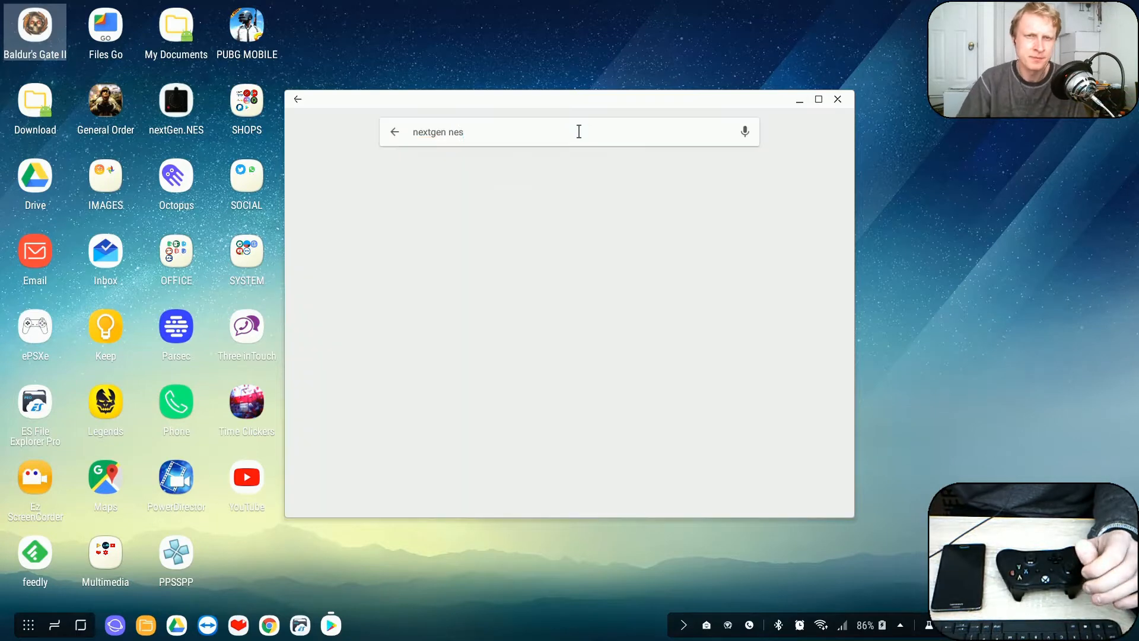
{"action": "key", "text": "Return"}
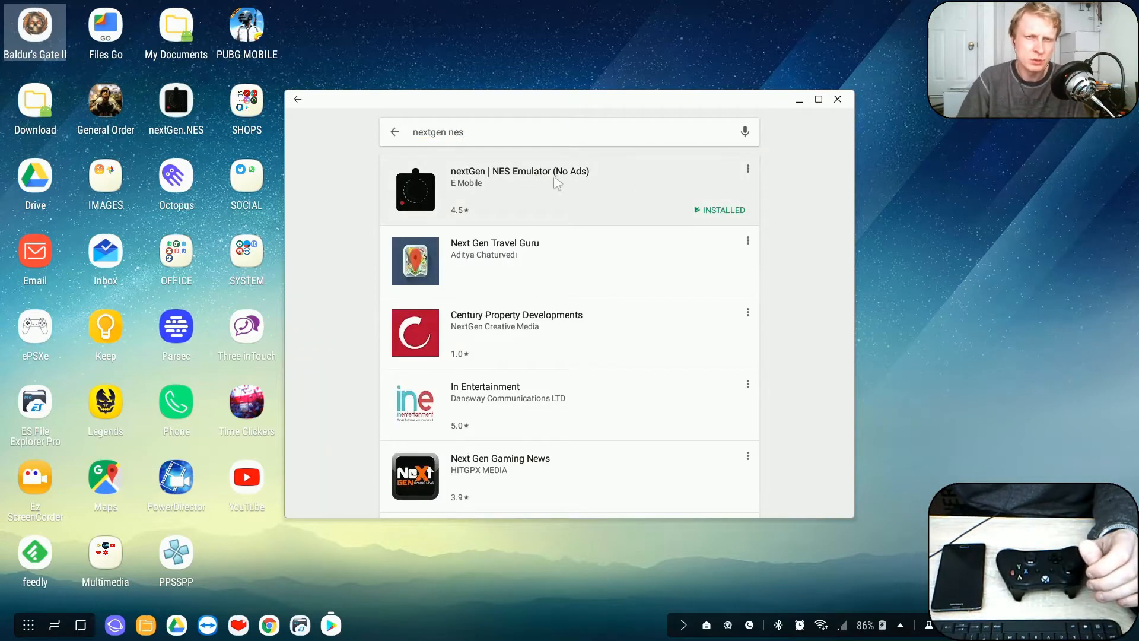
{"action": "left_click", "coordinate": [519, 177]}
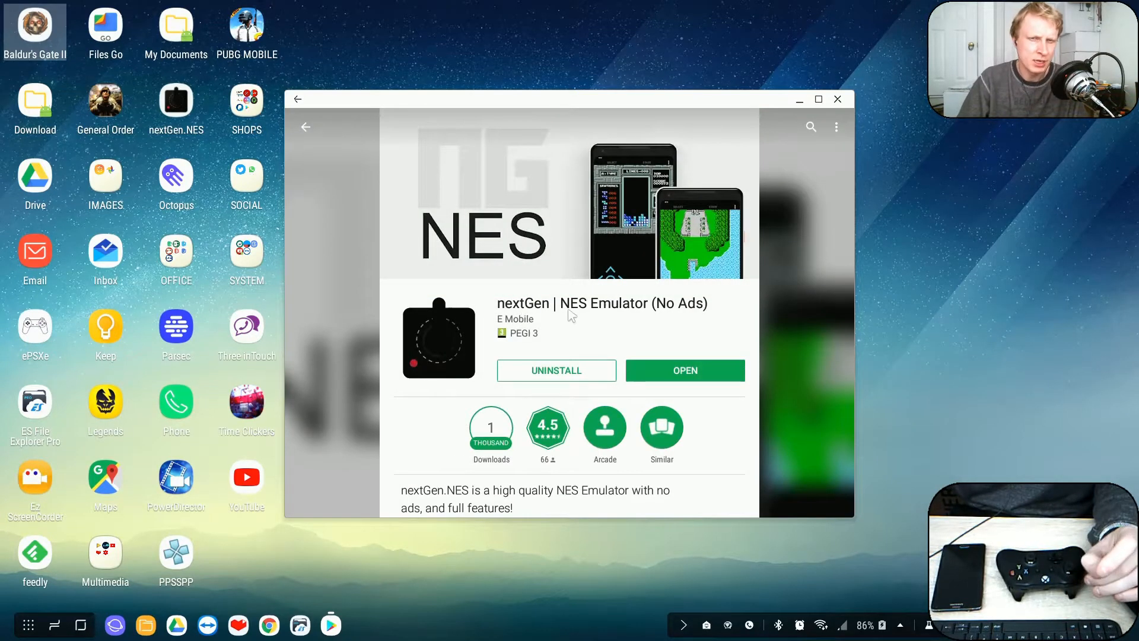
{"action": "mouse_move", "coordinate": [682, 328]}
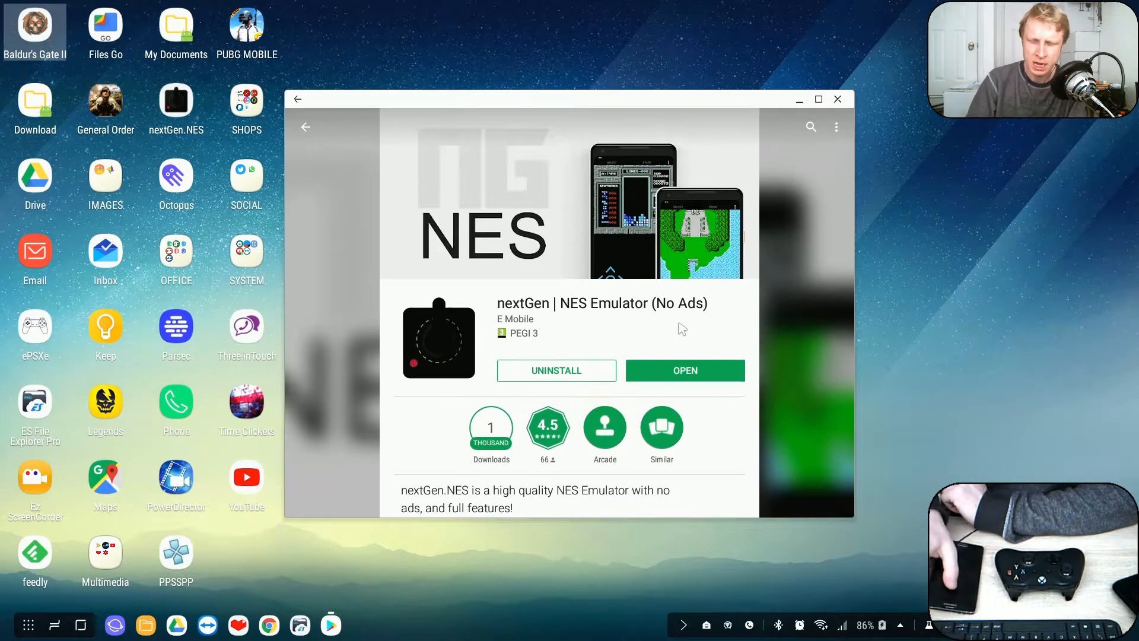
{"action": "mouse_move", "coordinate": [694, 327]}
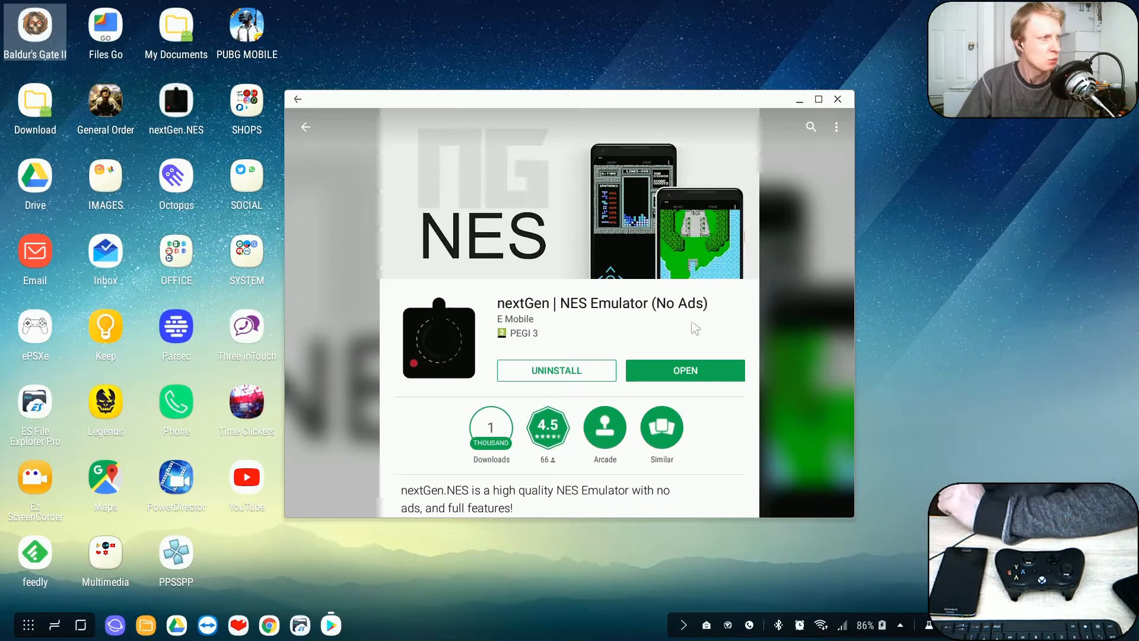
{"action": "left_click", "coordinate": [838, 99]}
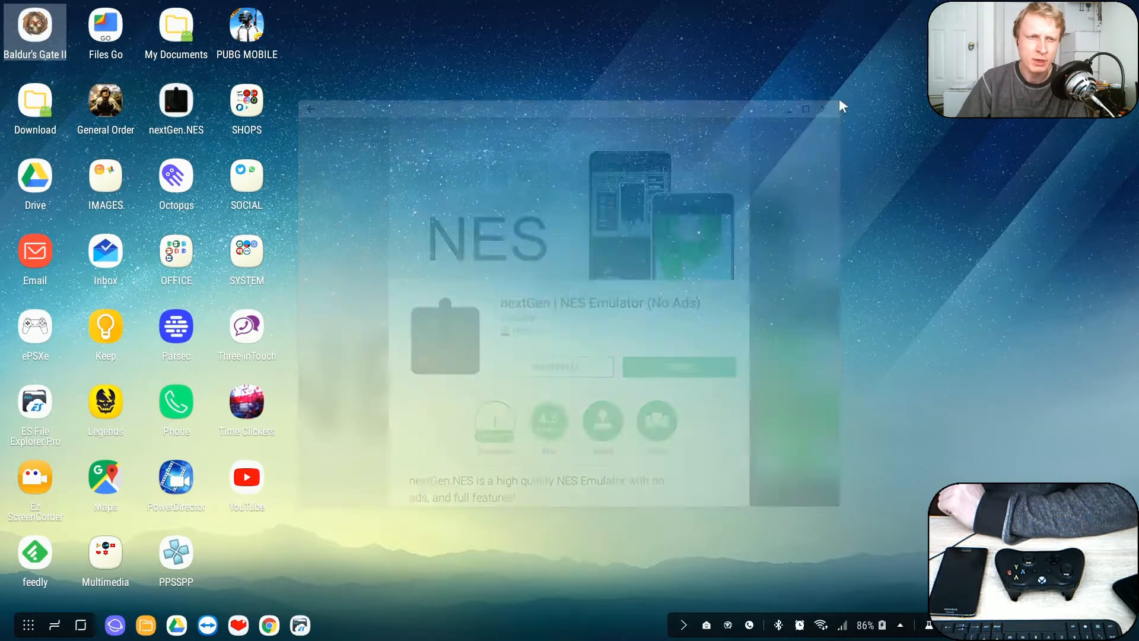
Launch nextGen.NES from the DeX desktop to show its four-ROM library with Contra
{"action": "left_click", "coordinate": [823, 108]}
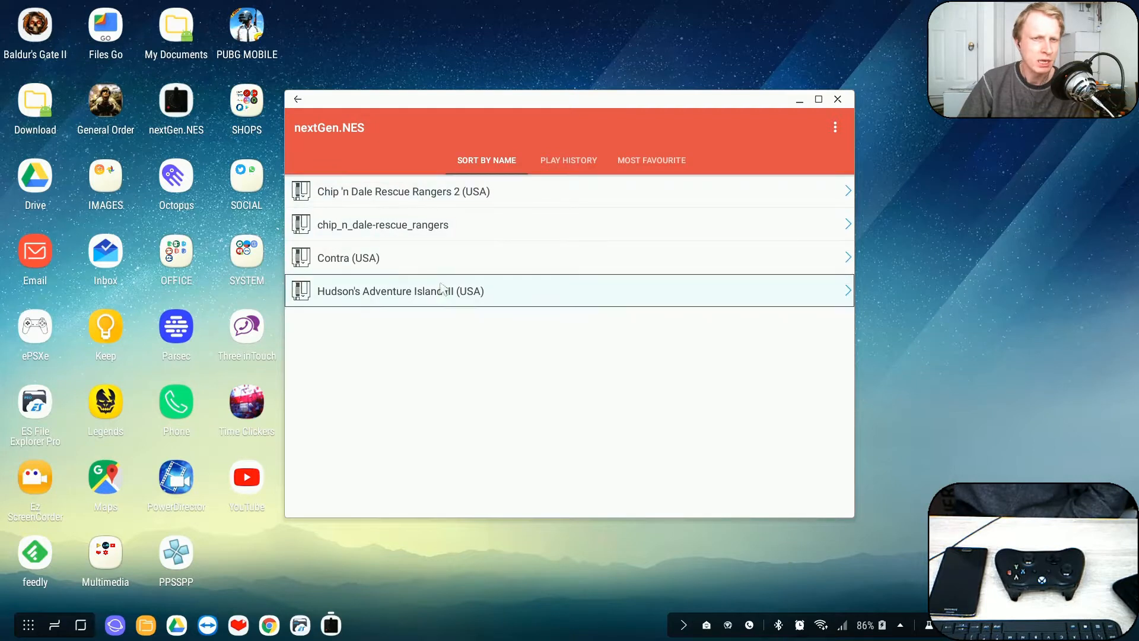
{"action": "mouse_move", "coordinate": [384, 298]}
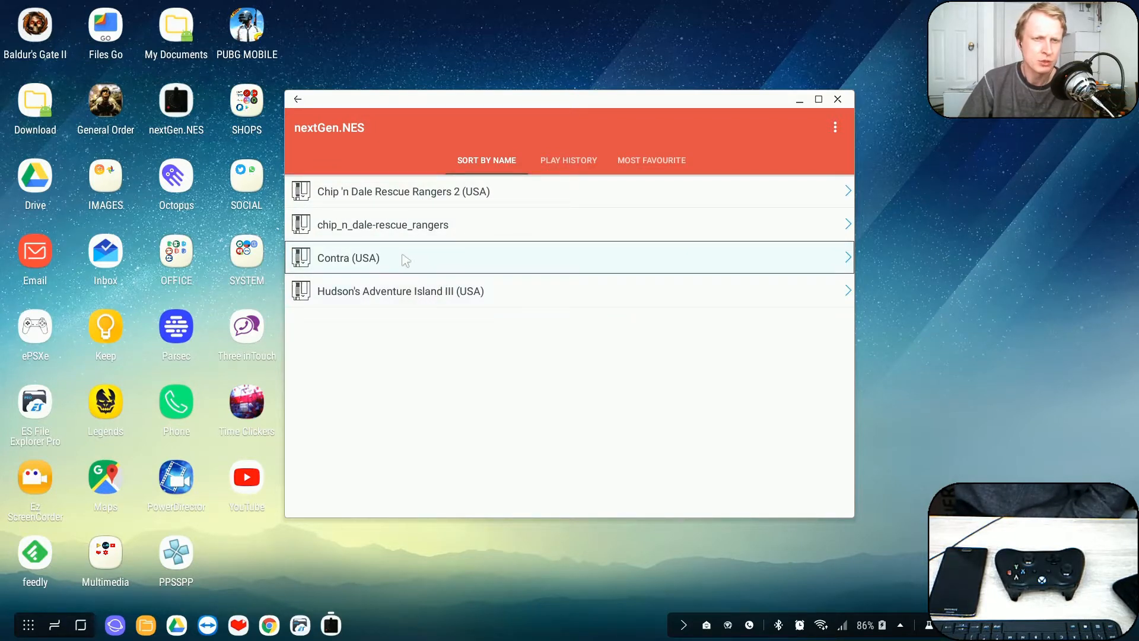
{"action": "mouse_move", "coordinate": [421, 200]}
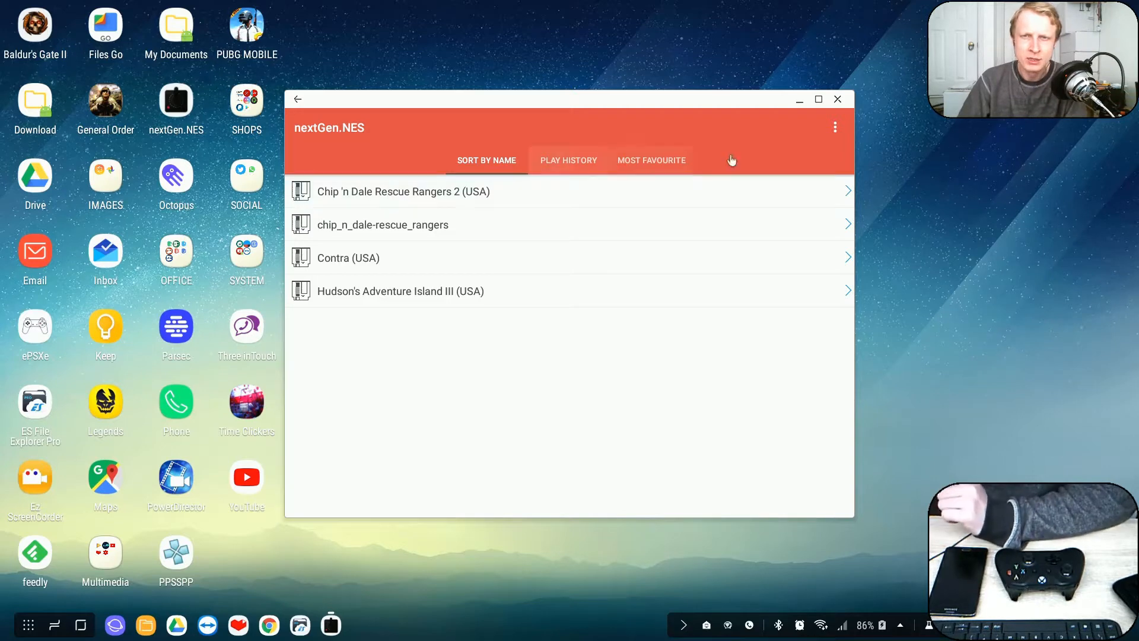
In emulator Settings, toggle Wifi Control off and back on, then scroll to gamepad options
{"action": "left_click", "coordinate": [818, 100]}
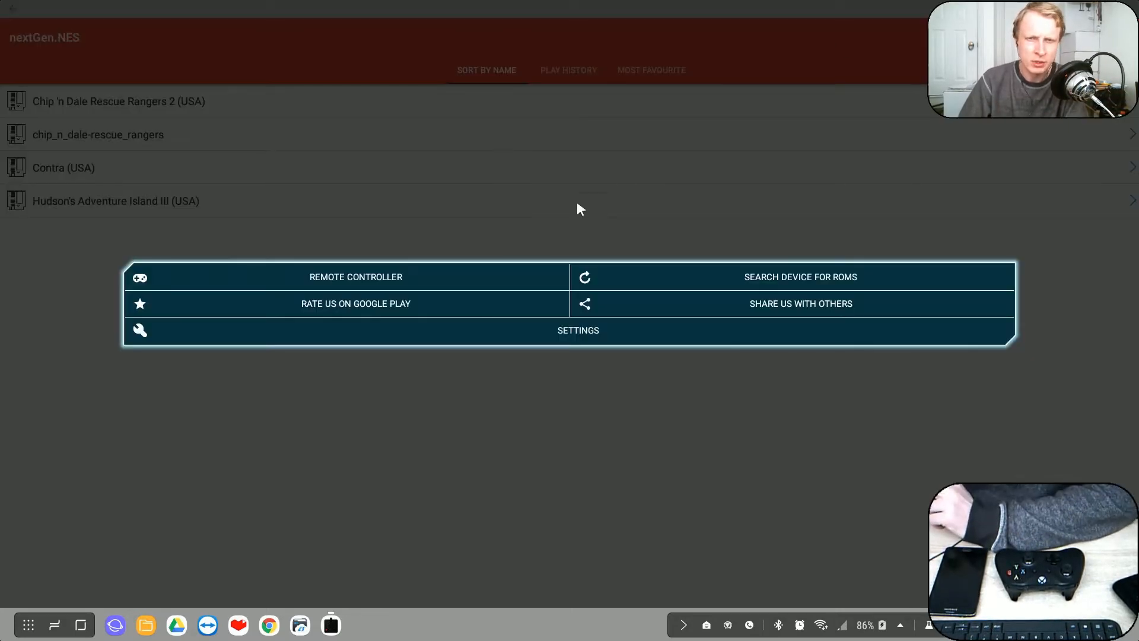
{"action": "left_click", "coordinate": [577, 329]}
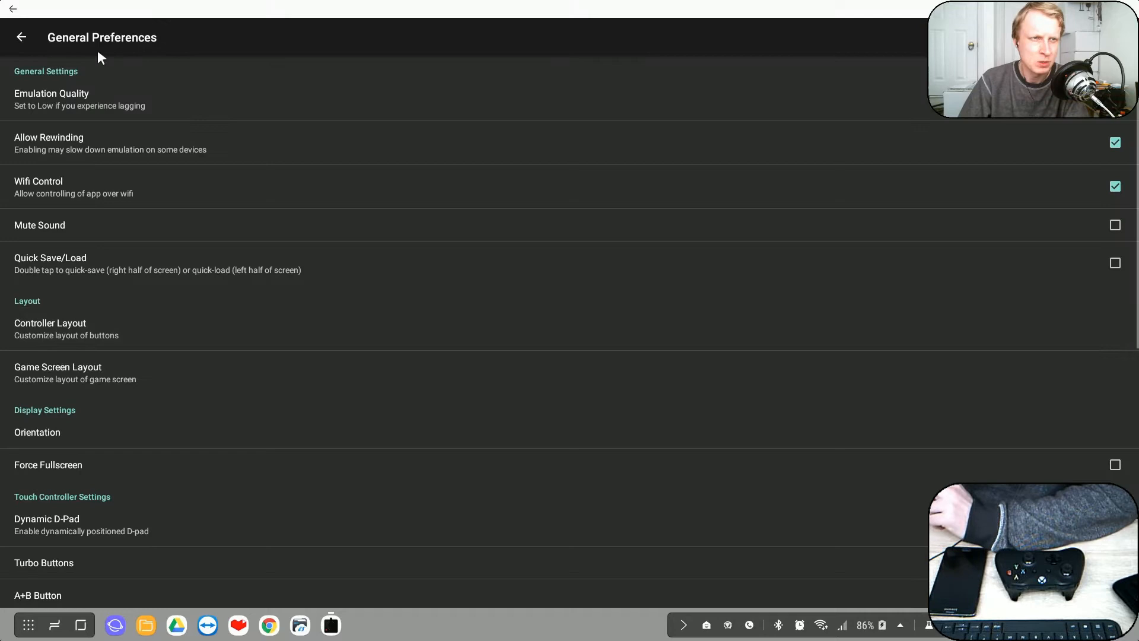
{"action": "left_click", "coordinate": [21, 36]}
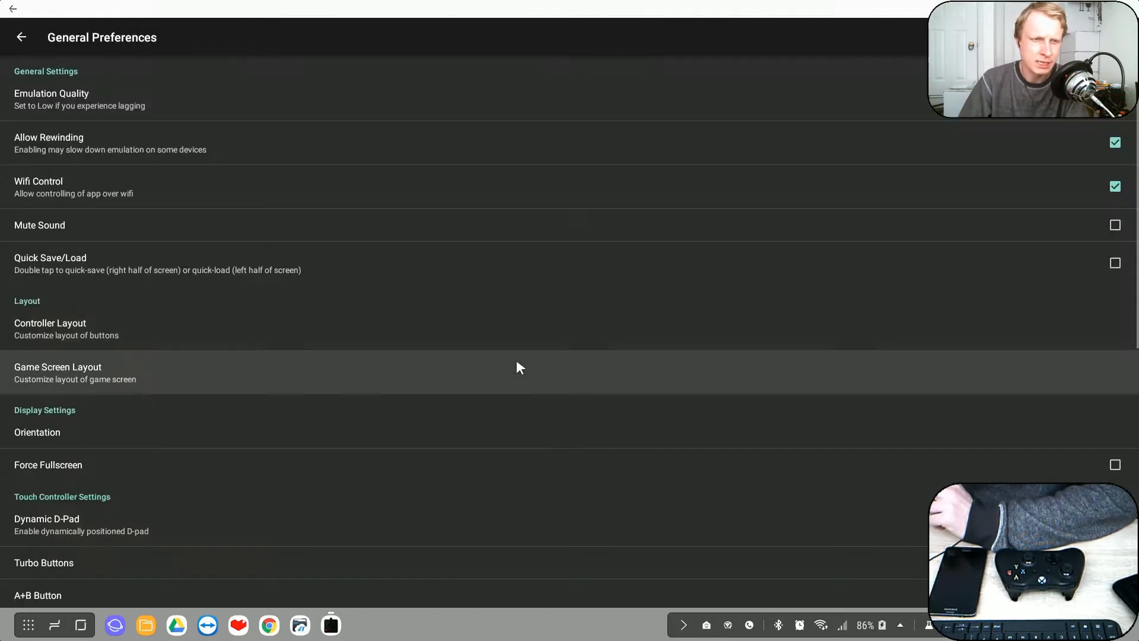
{"action": "mouse_move", "coordinate": [43, 188]}
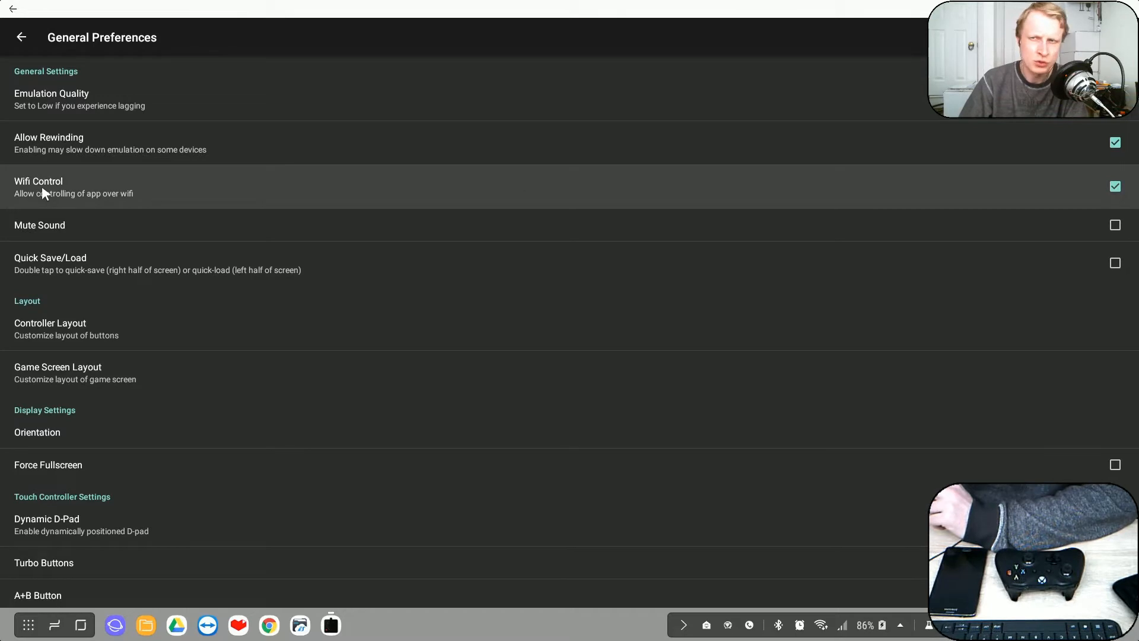
{"action": "left_click", "coordinate": [1114, 187]}
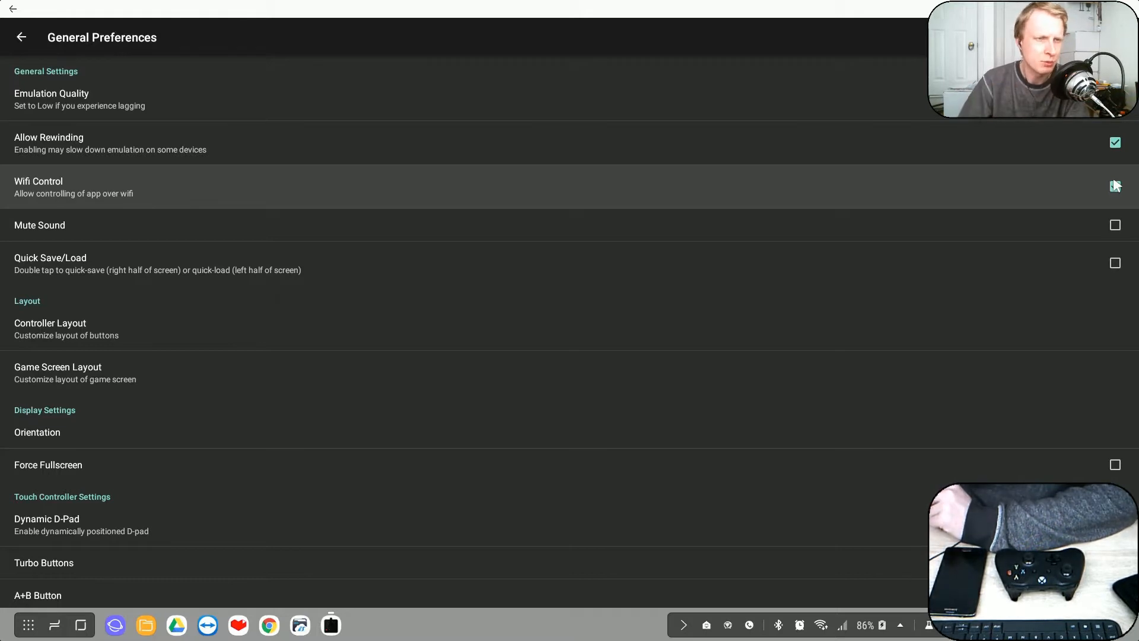
{"action": "left_click", "coordinate": [1116, 185]}
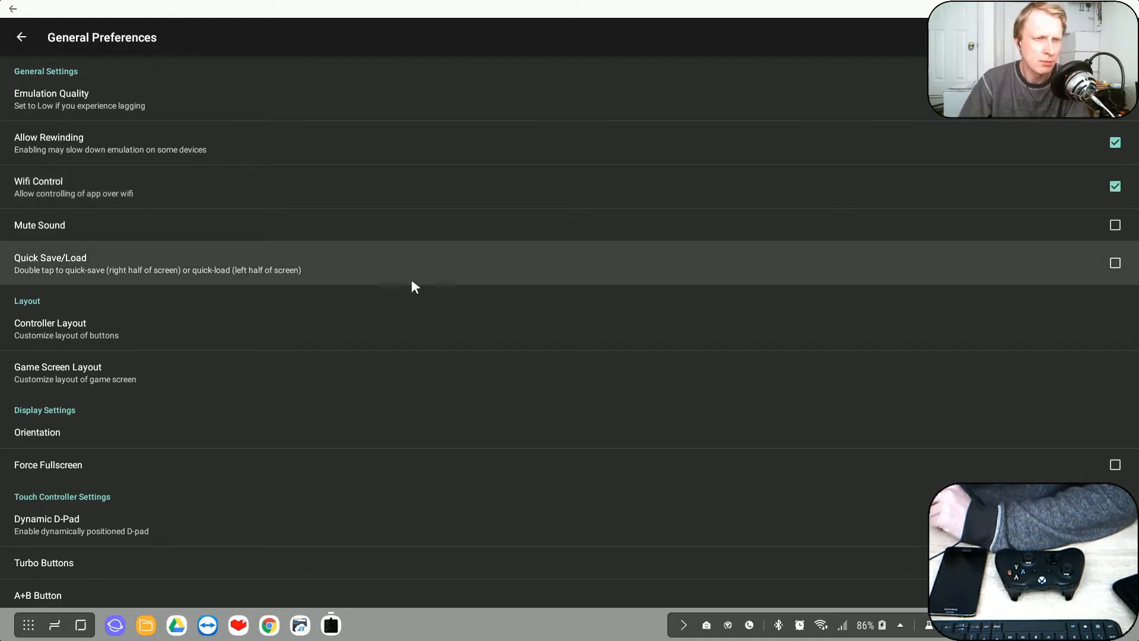
{"action": "scroll", "scroll_direction": "down", "scroll_amount": 3}
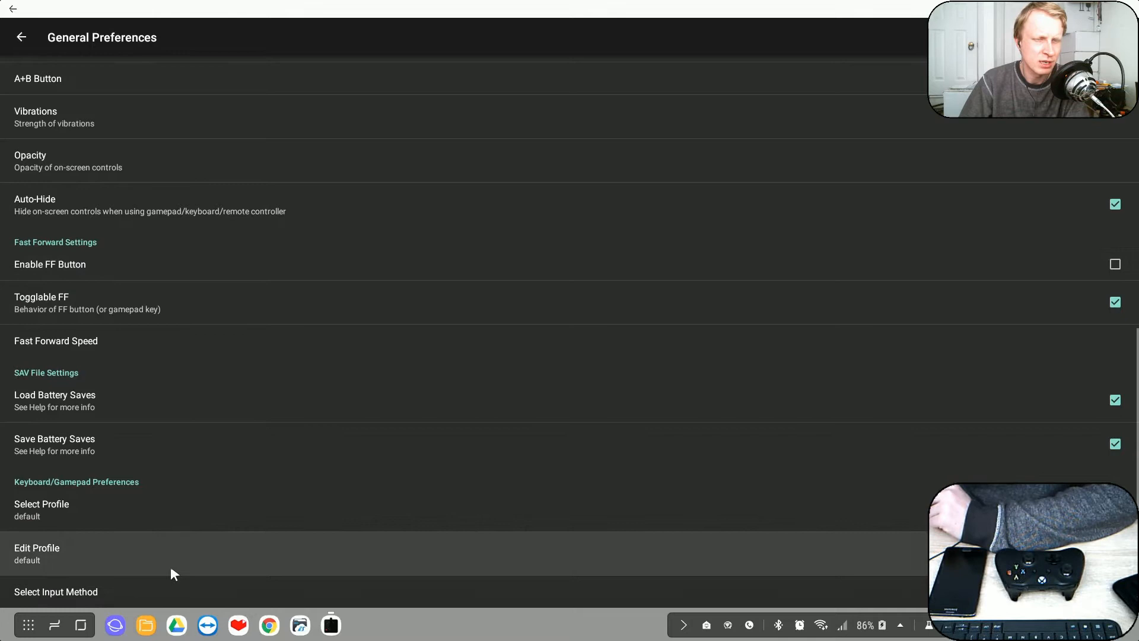
Open the default gamepad profile and check Player 1's Select mapping (L1)
{"action": "left_click", "coordinate": [36, 552]}
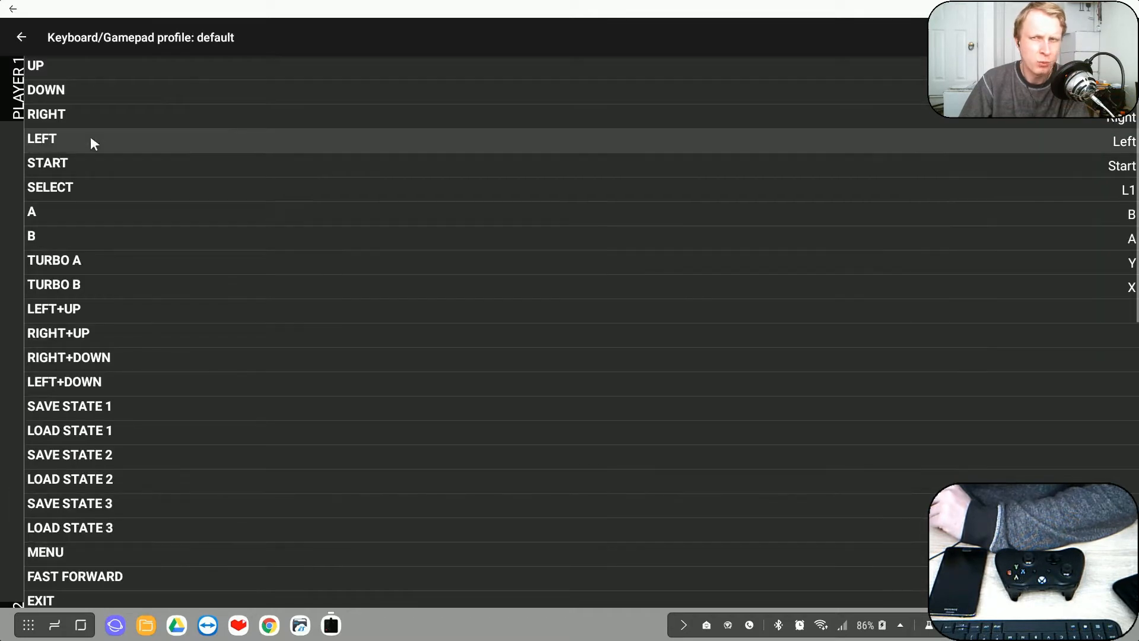
{"action": "mouse_move", "coordinate": [93, 223]}
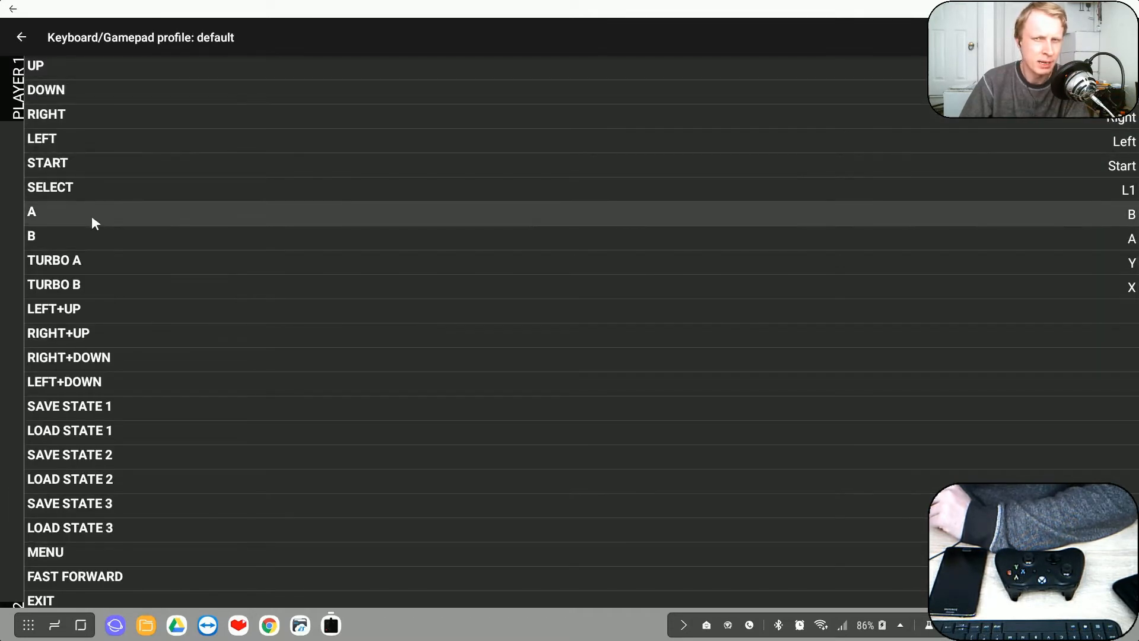
{"action": "mouse_move", "coordinate": [113, 209]}
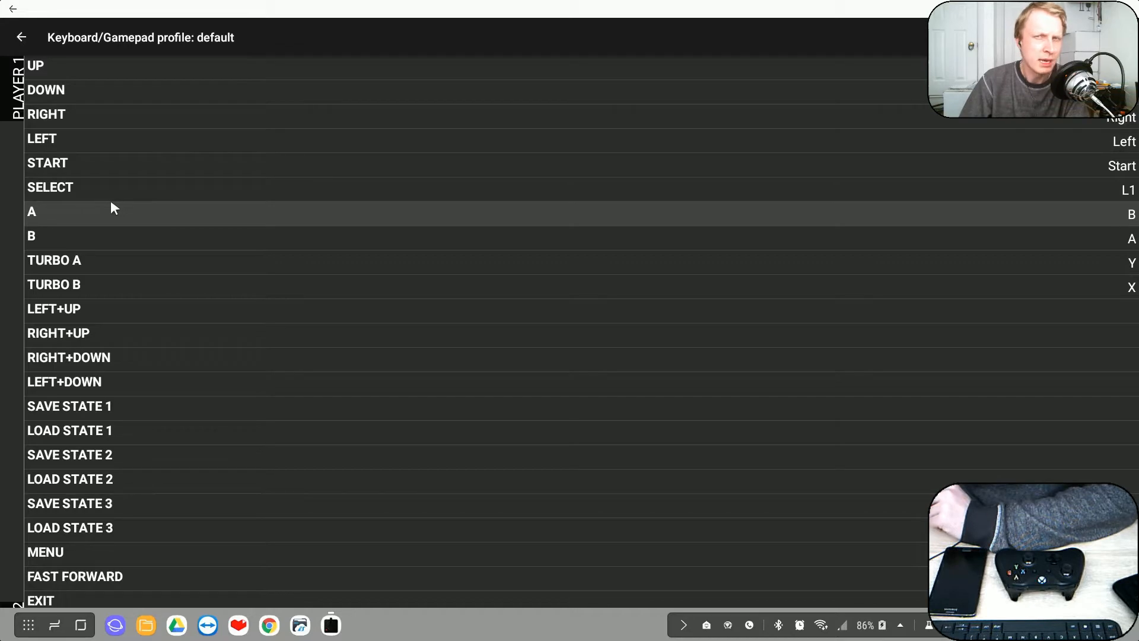
{"action": "mouse_move", "coordinate": [118, 186]}
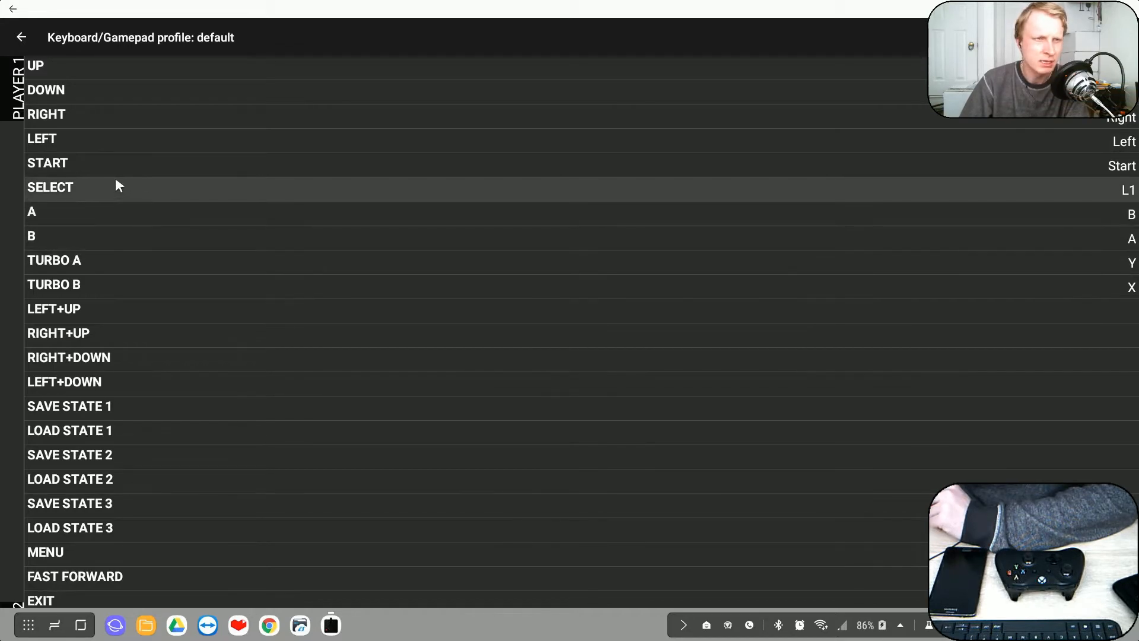
{"action": "mouse_move", "coordinate": [111, 181]}
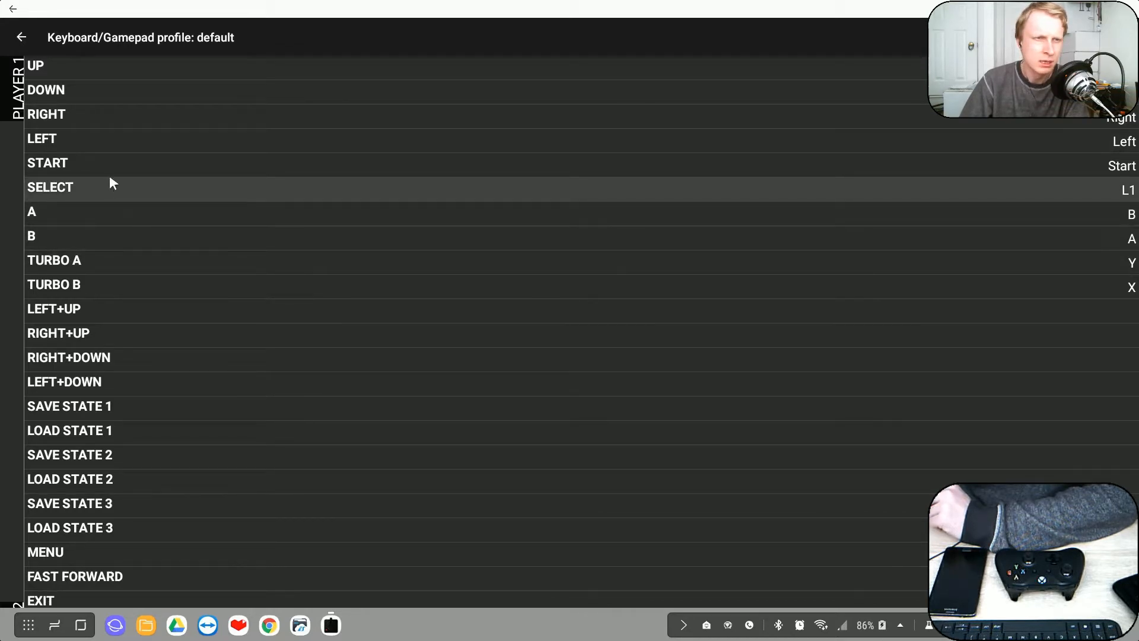
{"action": "mouse_move", "coordinate": [102, 163]}
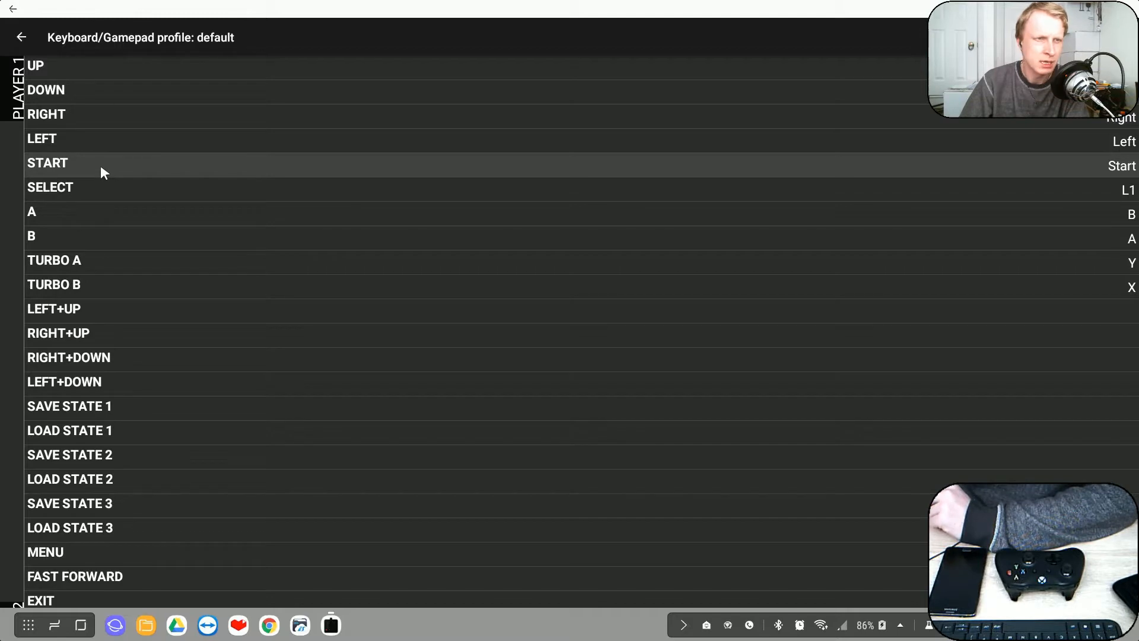
{"action": "mouse_move", "coordinate": [120, 341]}
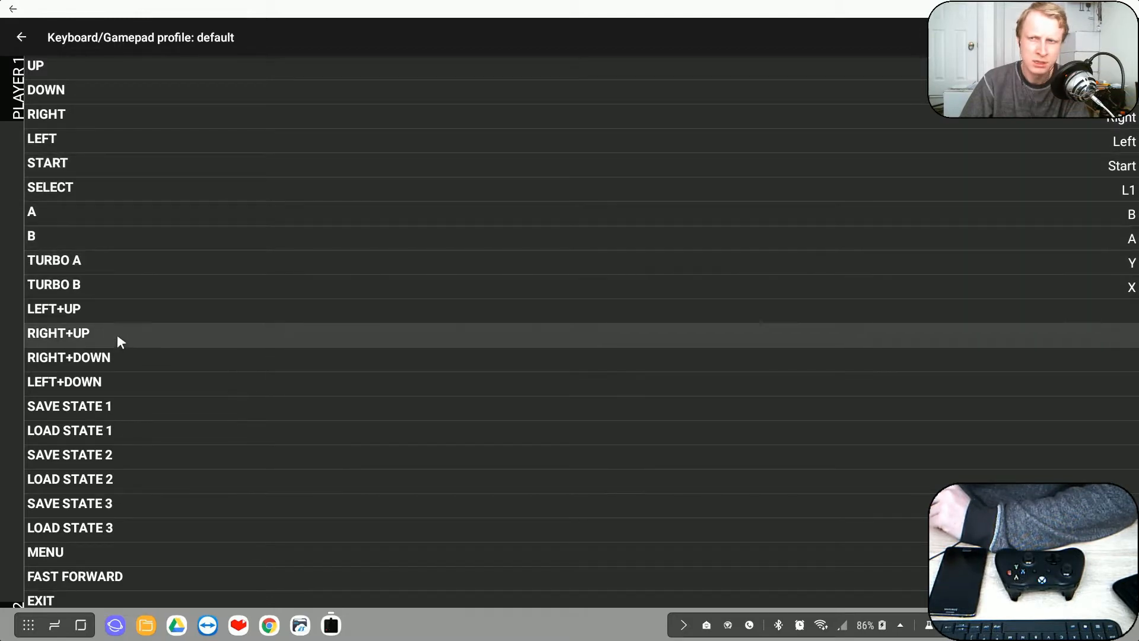
{"action": "left_click", "coordinate": [49, 187]}
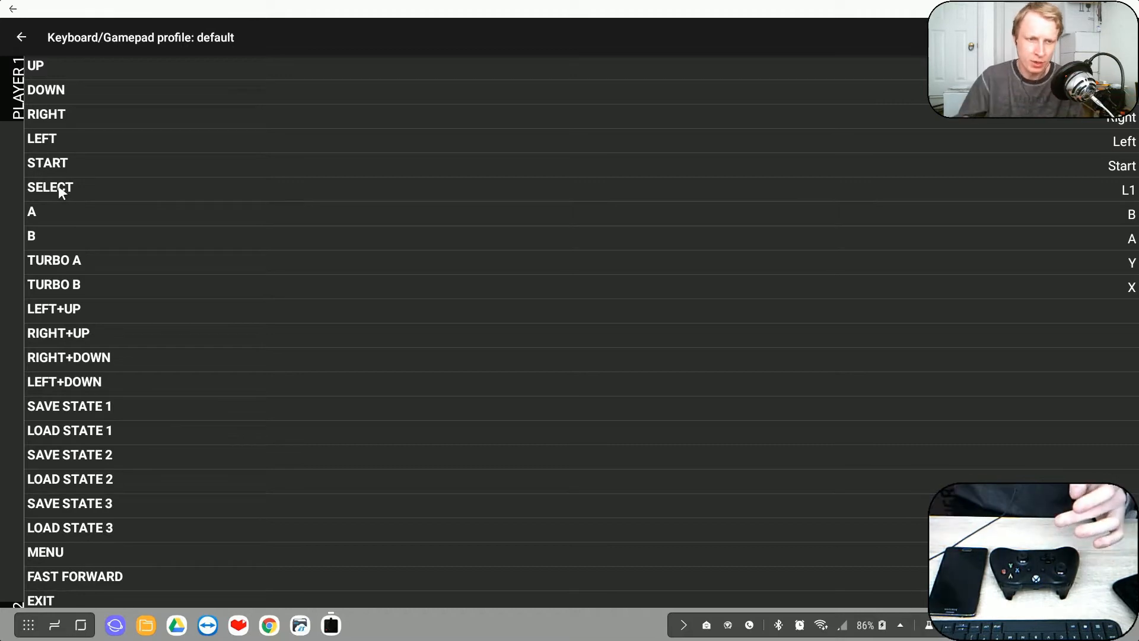
{"action": "left_click", "coordinate": [50, 187]}
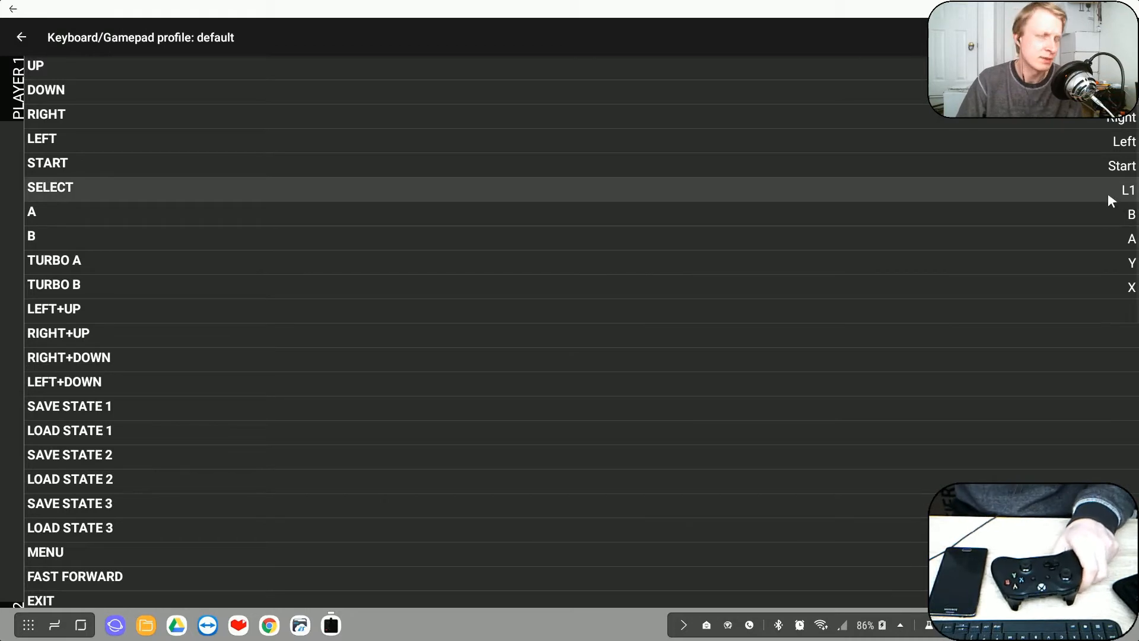
{"action": "left_click", "coordinate": [21, 37]}
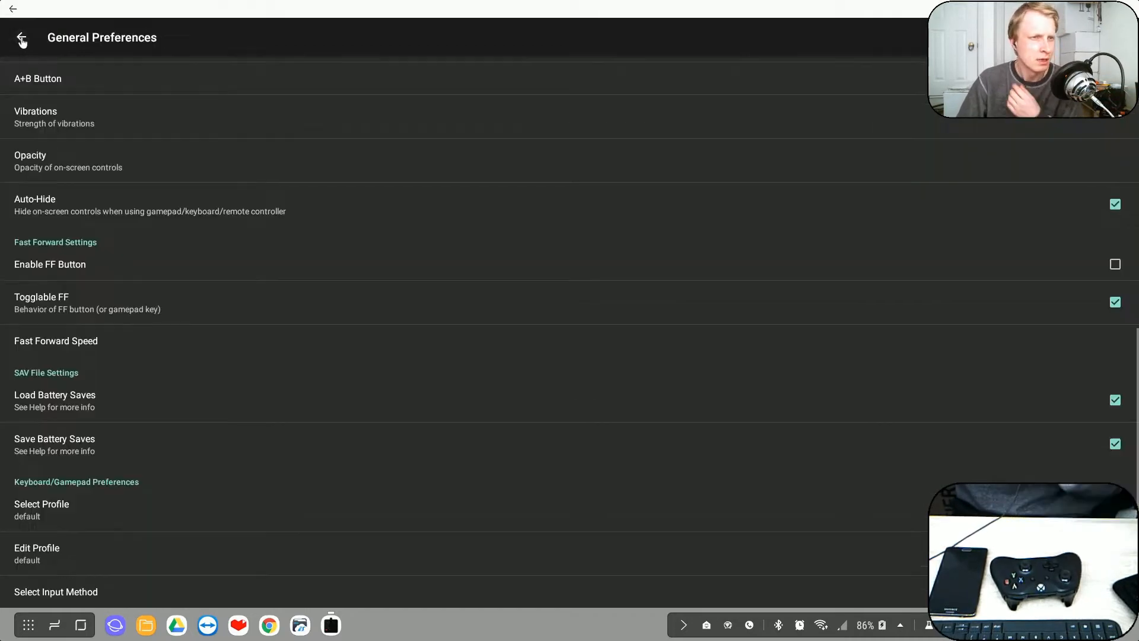
Reopen the profile, scroll through Player 2 mappings, and return to General Preferences
{"action": "left_click", "coordinate": [36, 552]}
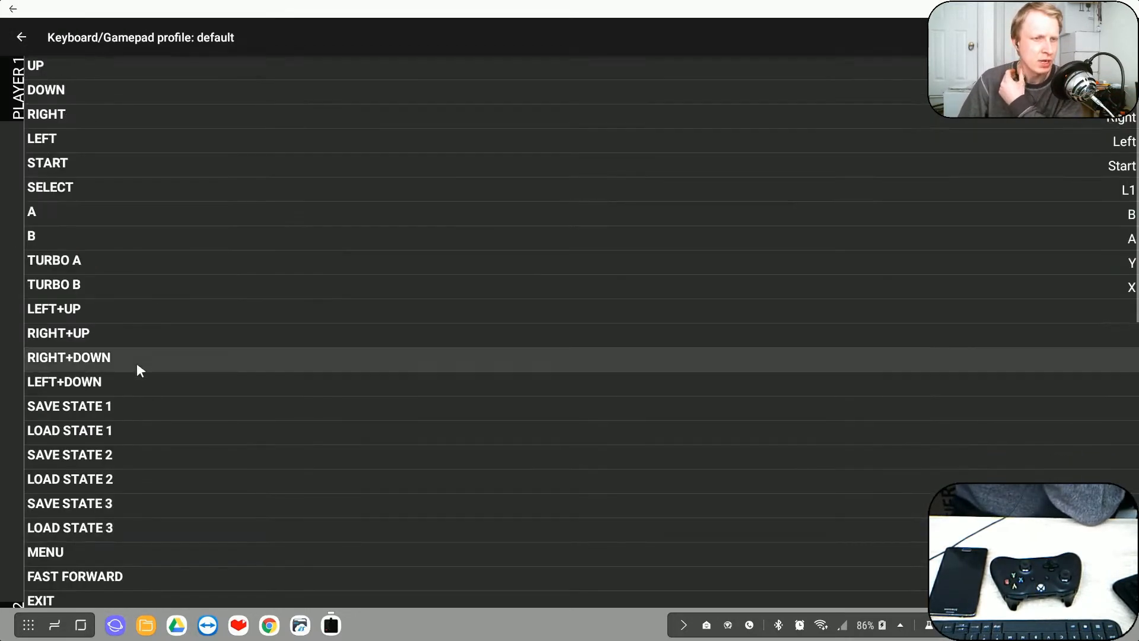
{"action": "scroll", "scroll_direction": "down", "scroll_amount": 3}
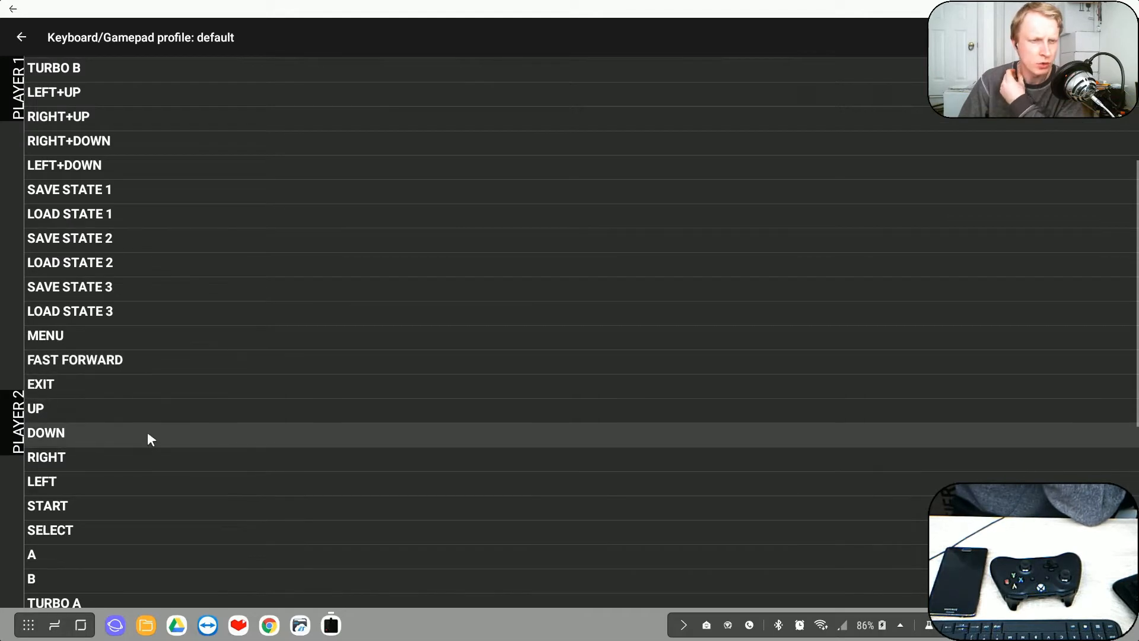
{"action": "mouse_move", "coordinate": [97, 431]}
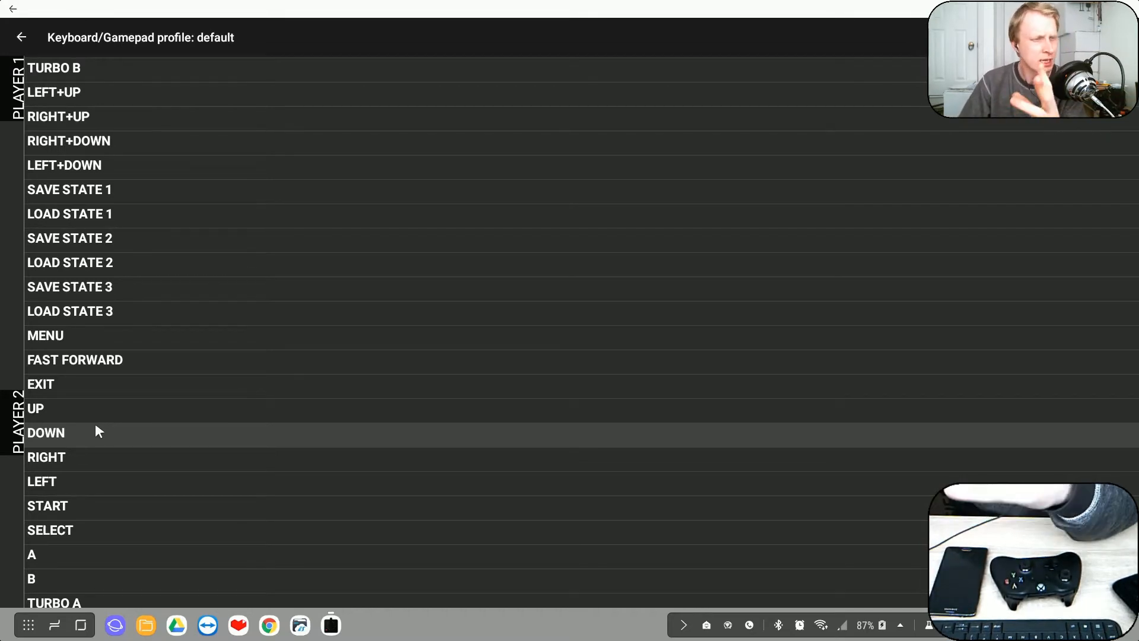
{"action": "scroll", "scroll_direction": "down", "scroll_amount": 3}
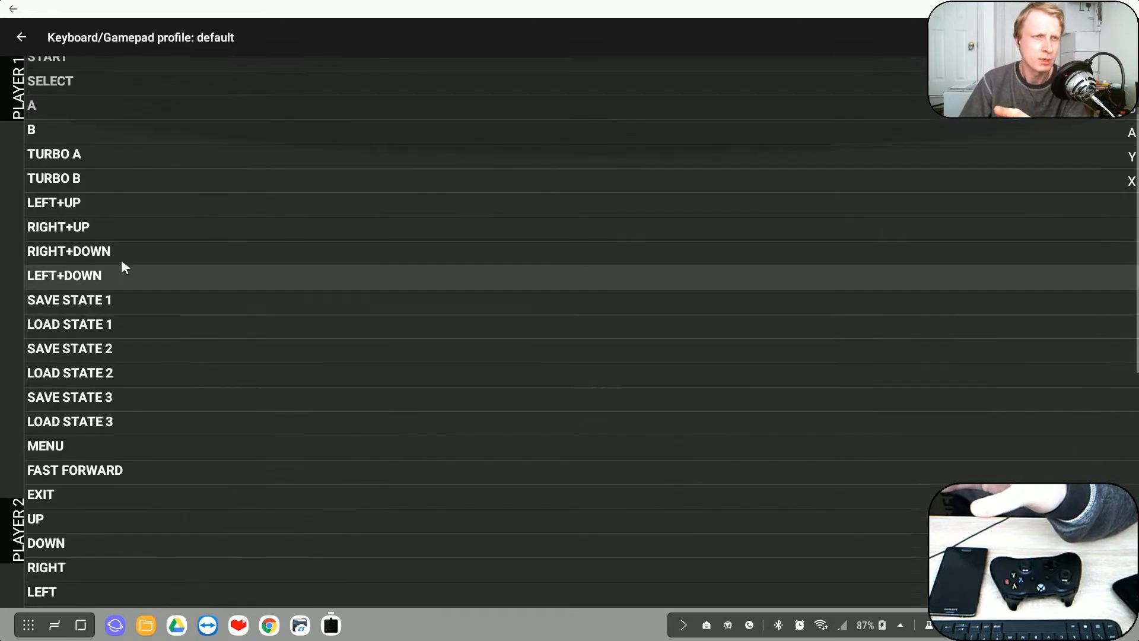
{"action": "left_click", "coordinate": [22, 37]}
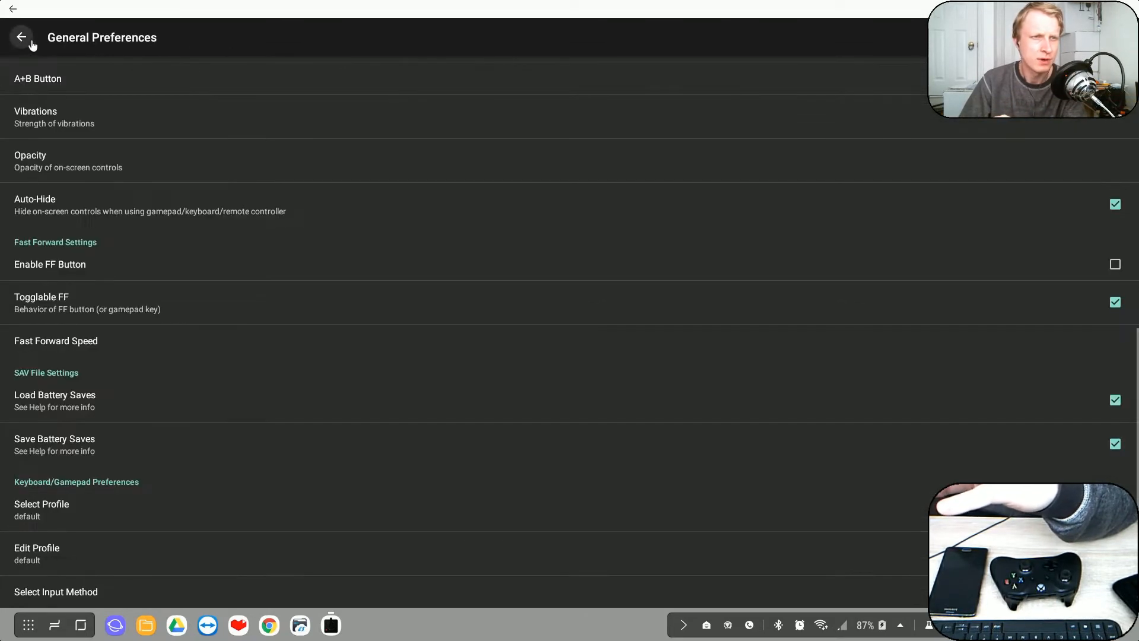
Exit preferences and dismiss the in-game menu to resume the Chip 'n Dale level
{"action": "left_click", "coordinate": [22, 37]}
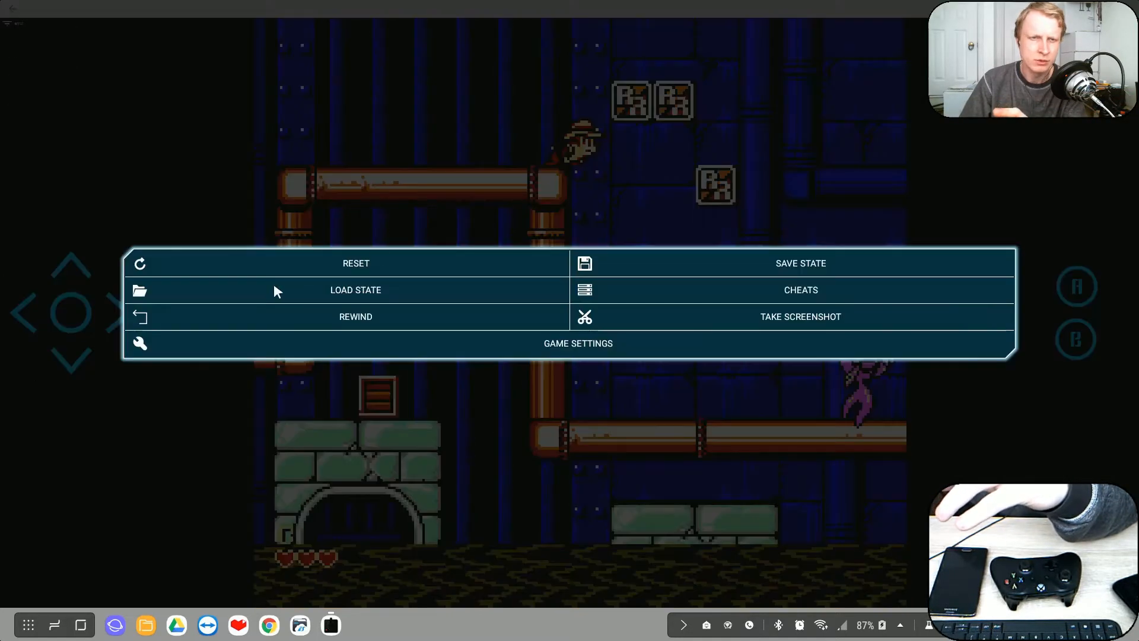
{"action": "left_click", "coordinate": [355, 263]}
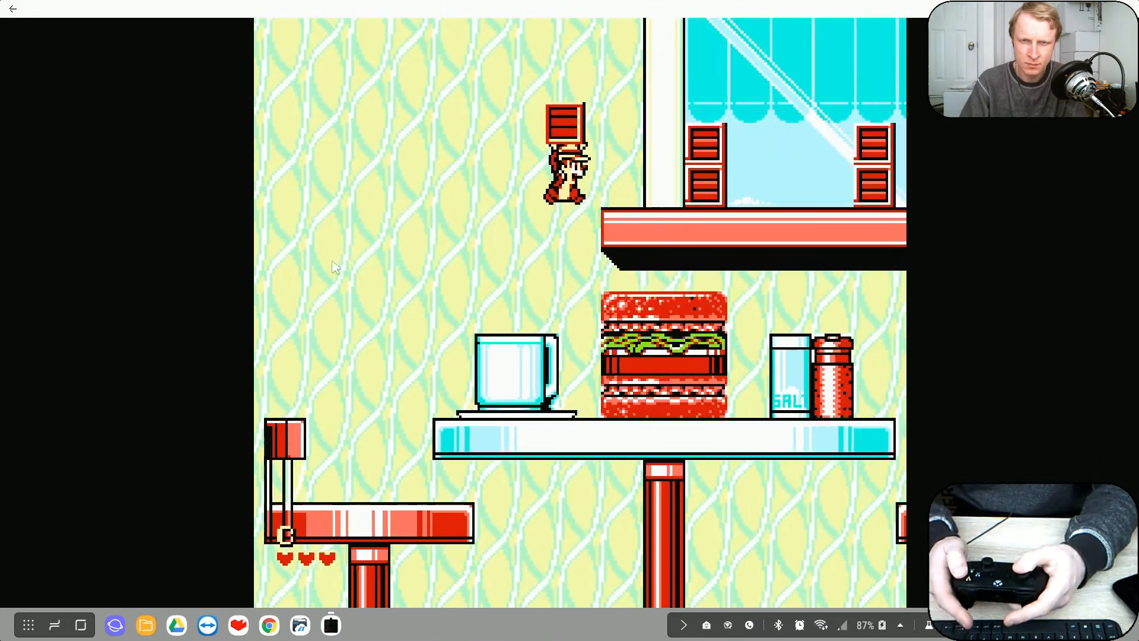
Play the Chip 'n Dale level with the gamepad, then pause at the in-game menu
{"action": "key", "text": "right"}
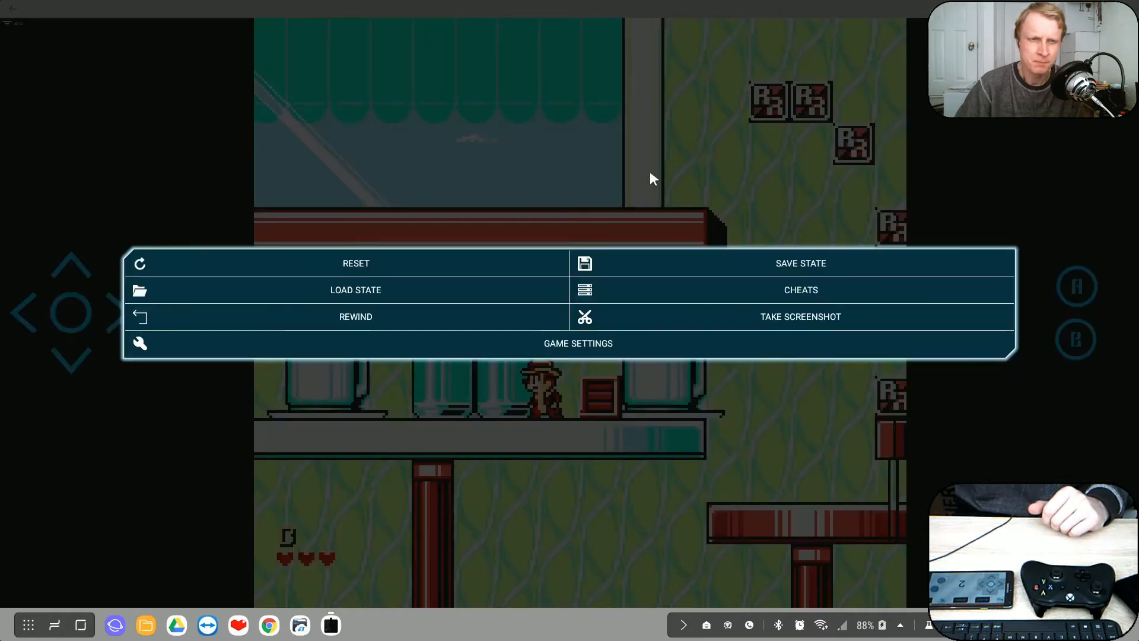
Reset Chip 'n Dale 2, start from the title screen, and play two-player
{"action": "left_click", "coordinate": [355, 263]}
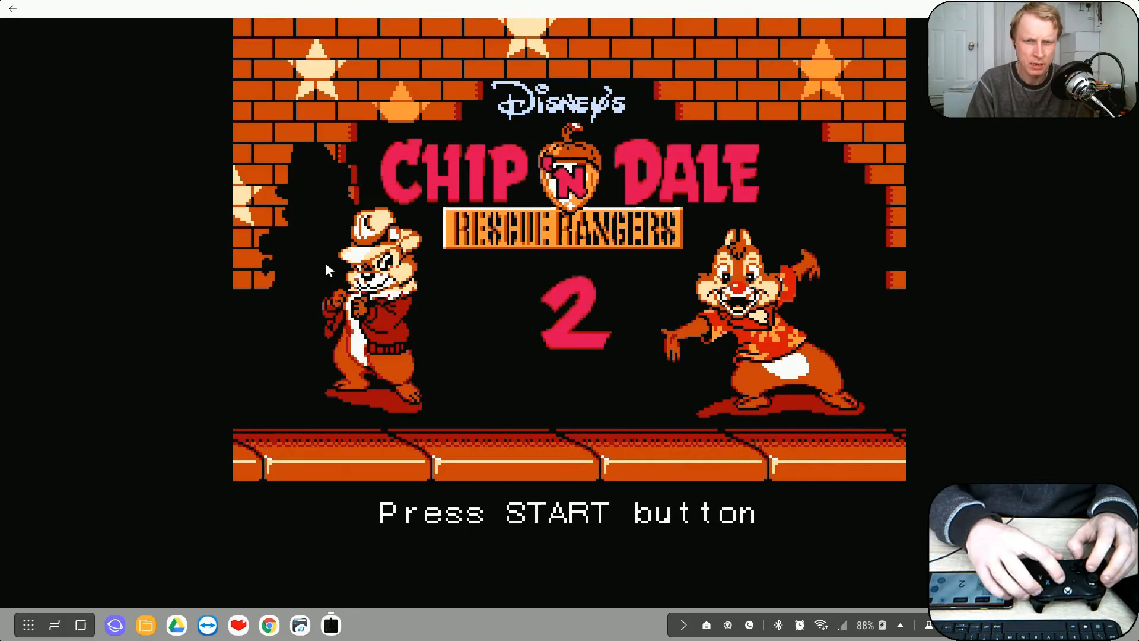
{"action": "key", "text": "Return"}
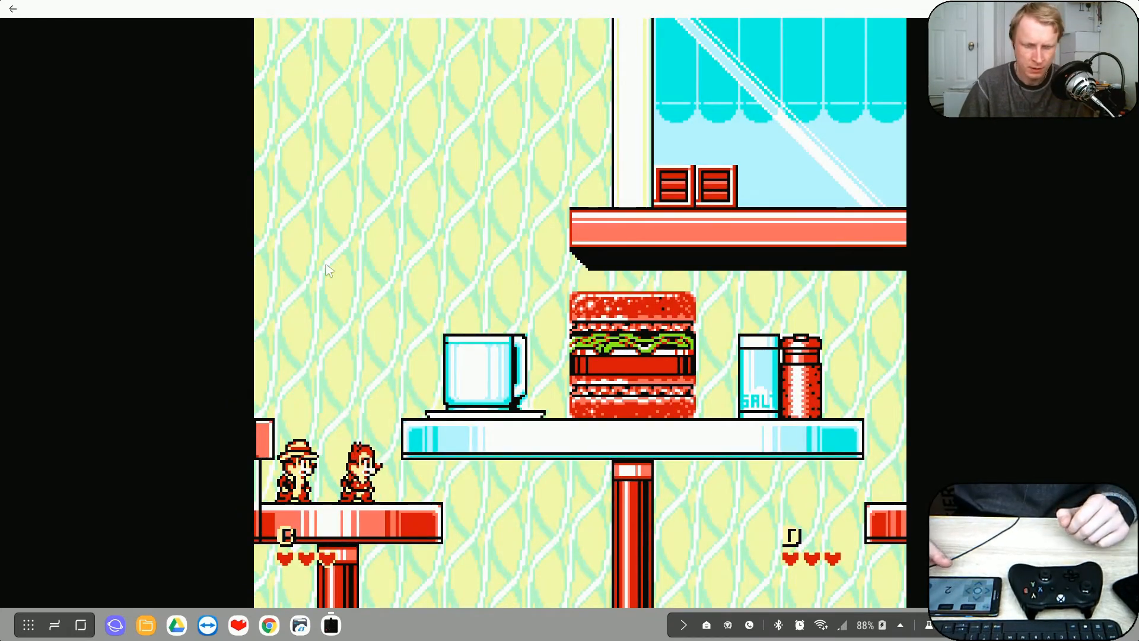
{"action": "key", "text": "space"}
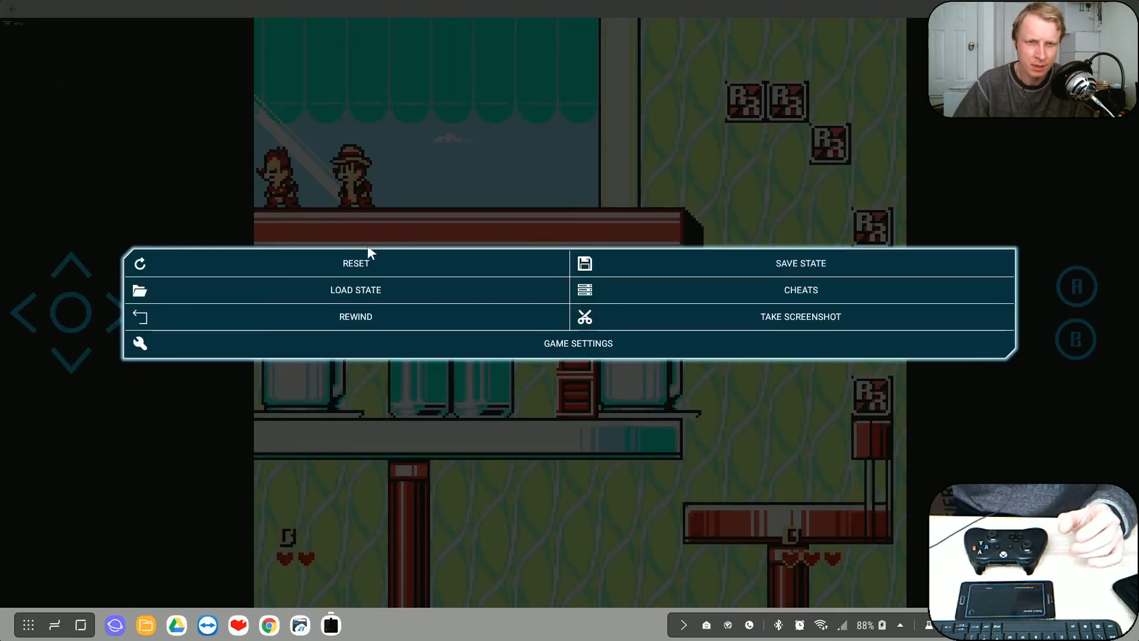
{"action": "mouse_move", "coordinate": [19, 49]}
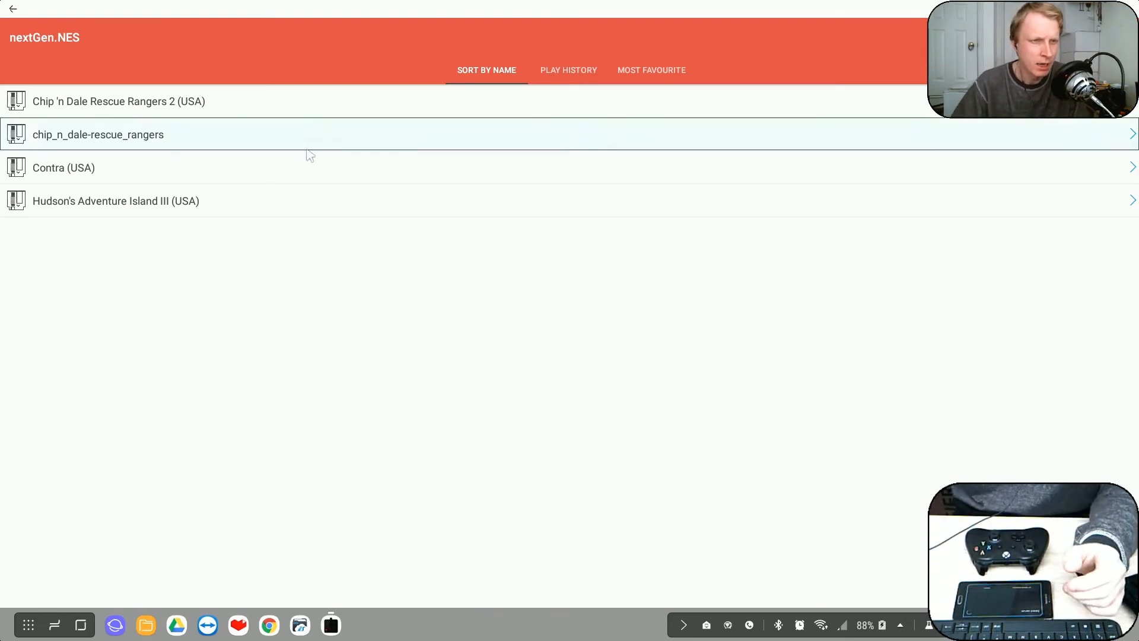
Launch Contra (USA) from the ROM list and reset it to the opening stage
{"action": "left_click", "coordinate": [98, 134]}
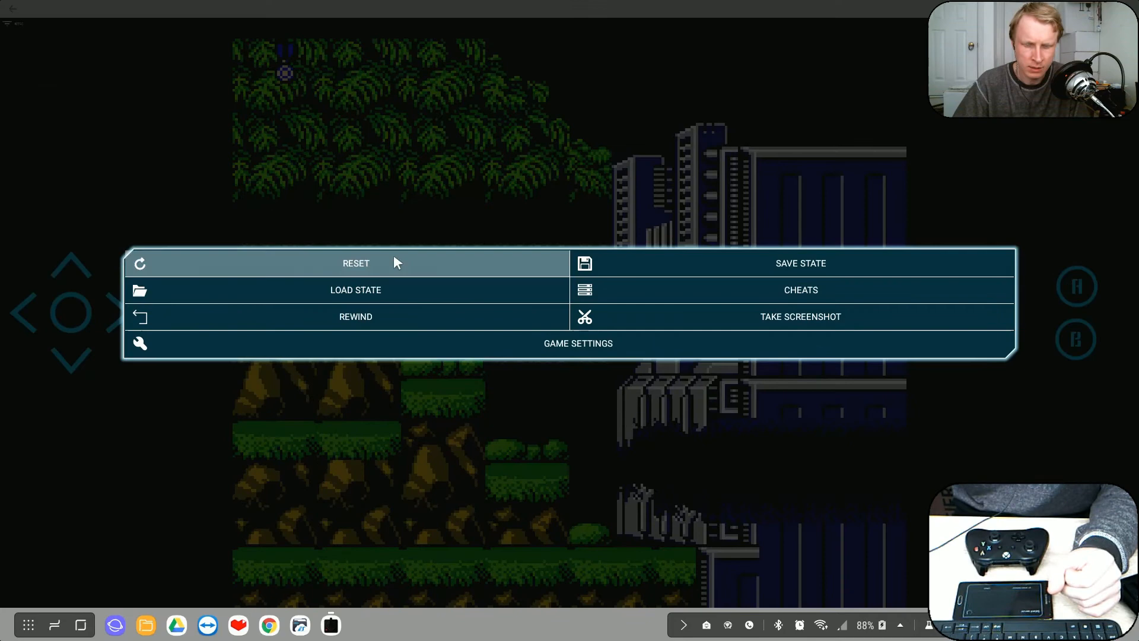
{"action": "left_click", "coordinate": [356, 263]}
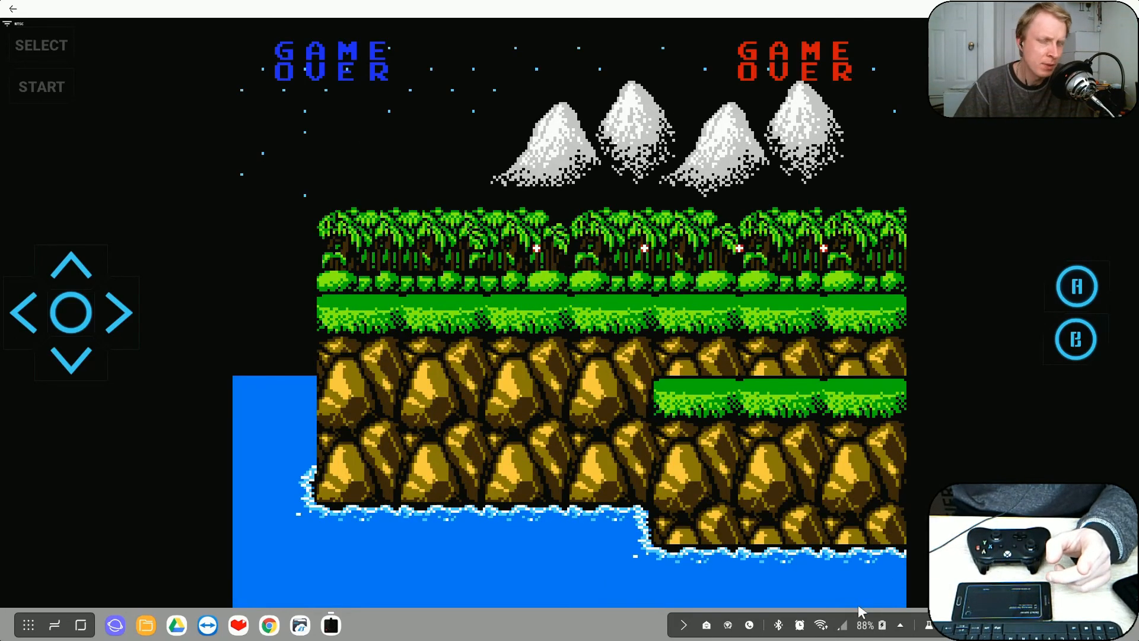
View the connected Wi-Fi network's IP address from the taskbar, then dismiss the details
{"action": "left_click", "coordinate": [820, 625]}
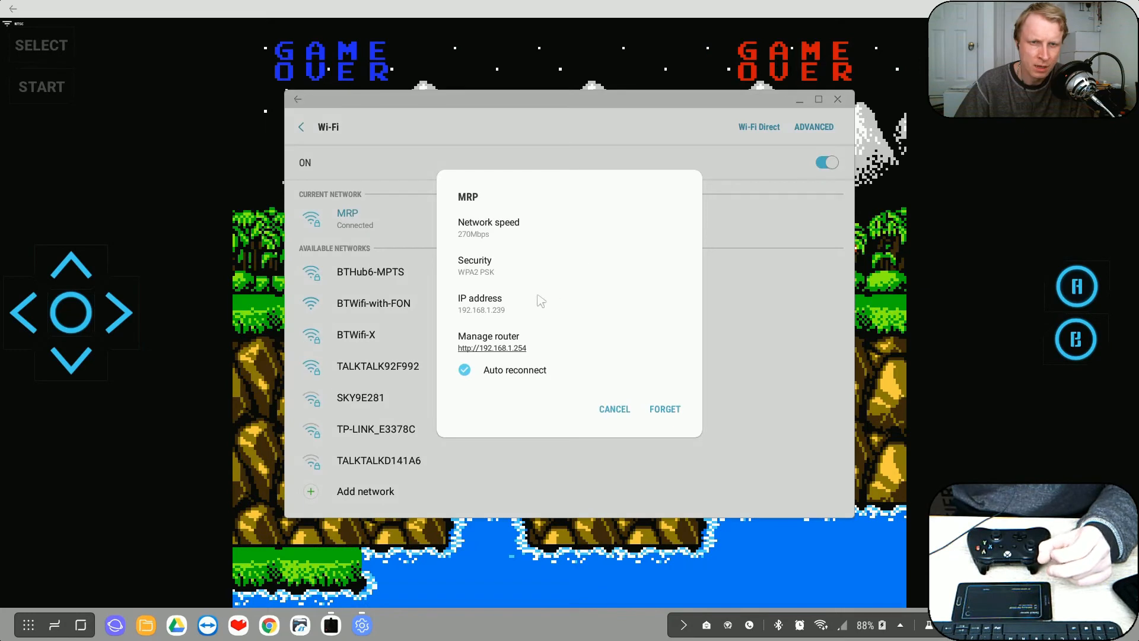
{"action": "mouse_move", "coordinate": [495, 320]}
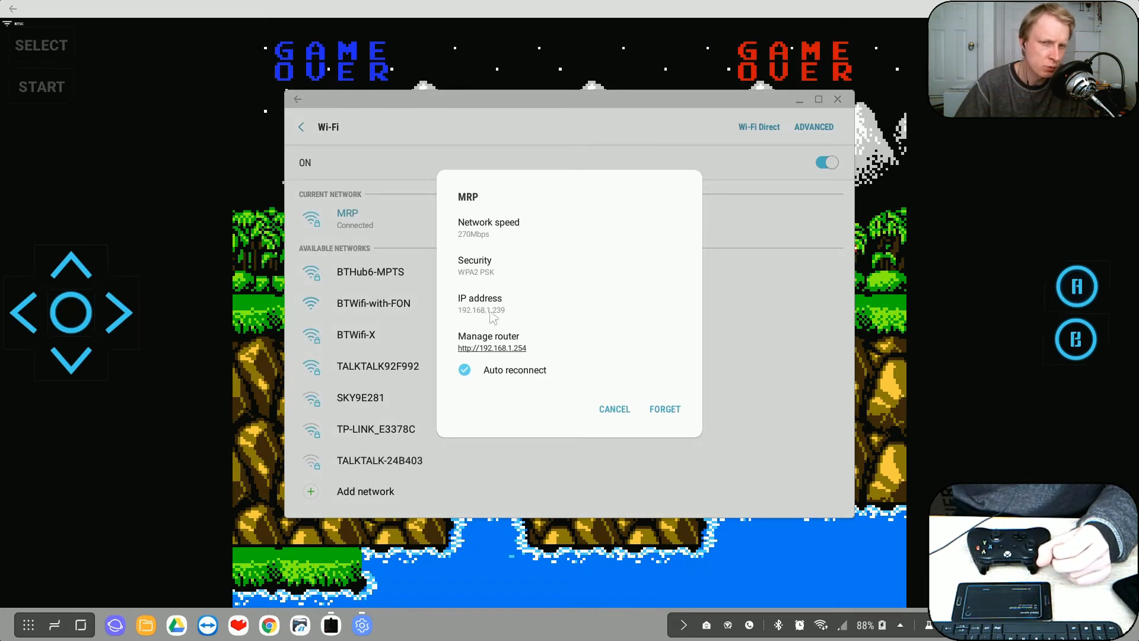
{"action": "mouse_move", "coordinate": [668, 534]}
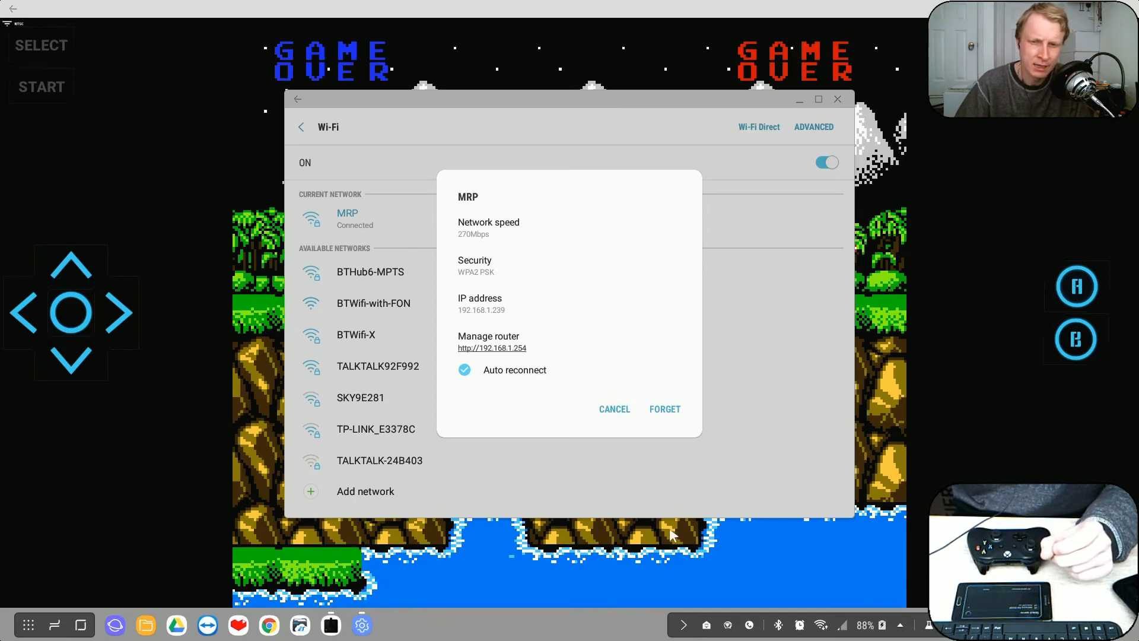
{"action": "left_click", "coordinate": [614, 408]}
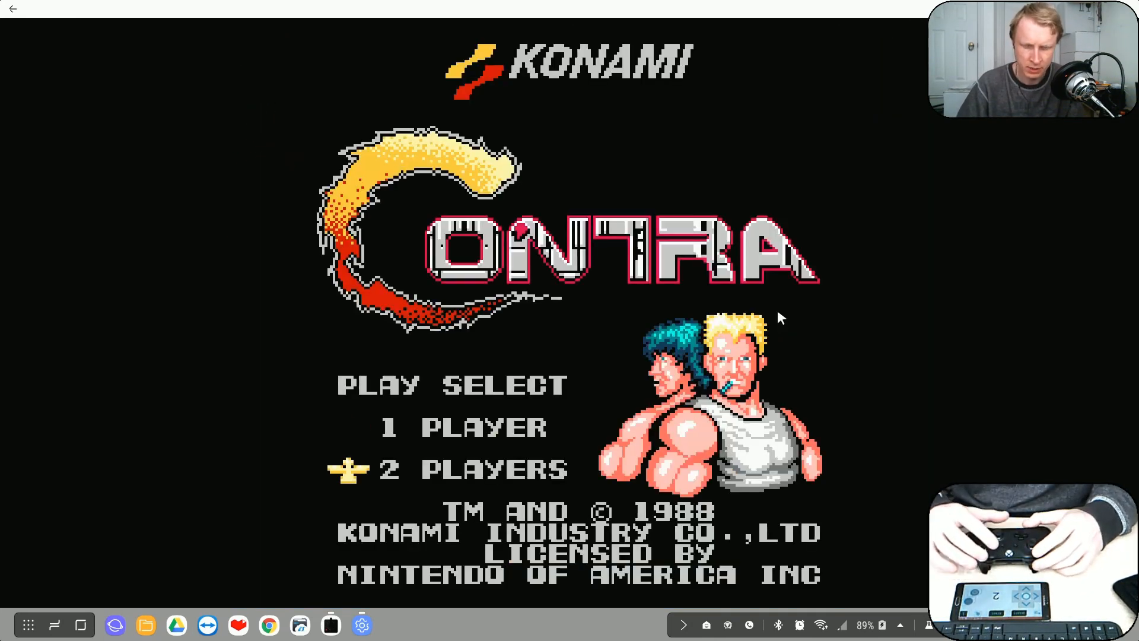
Choose 2 PLAYERS on the Contra title screen to begin a two-player session
{"action": "key", "text": "Up"}
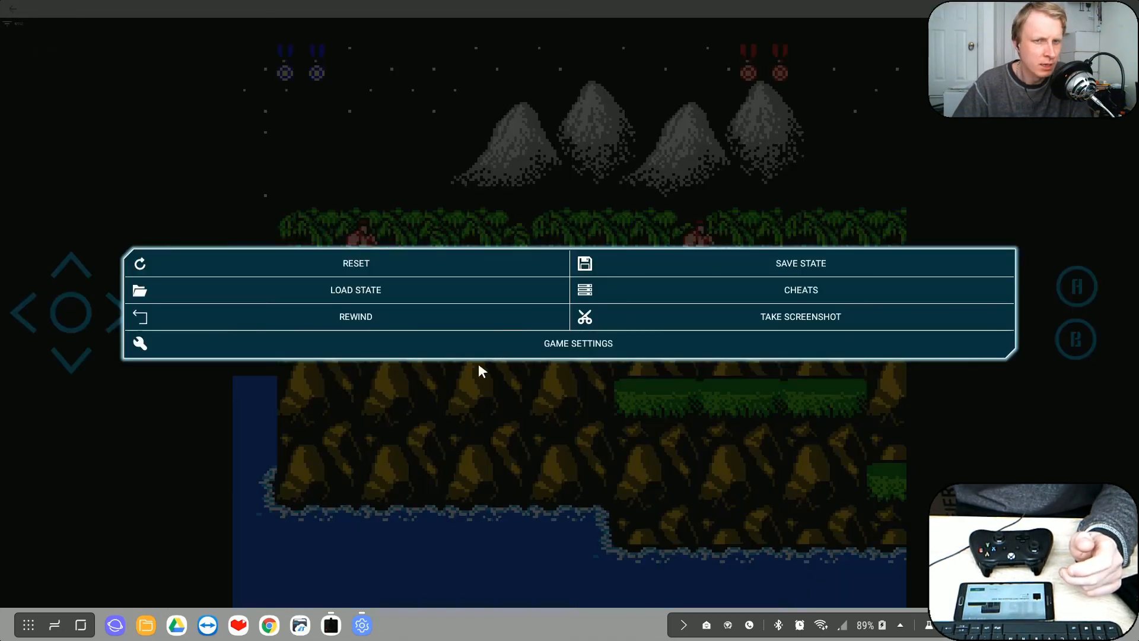
{"action": "mouse_move", "coordinate": [363, 382]}
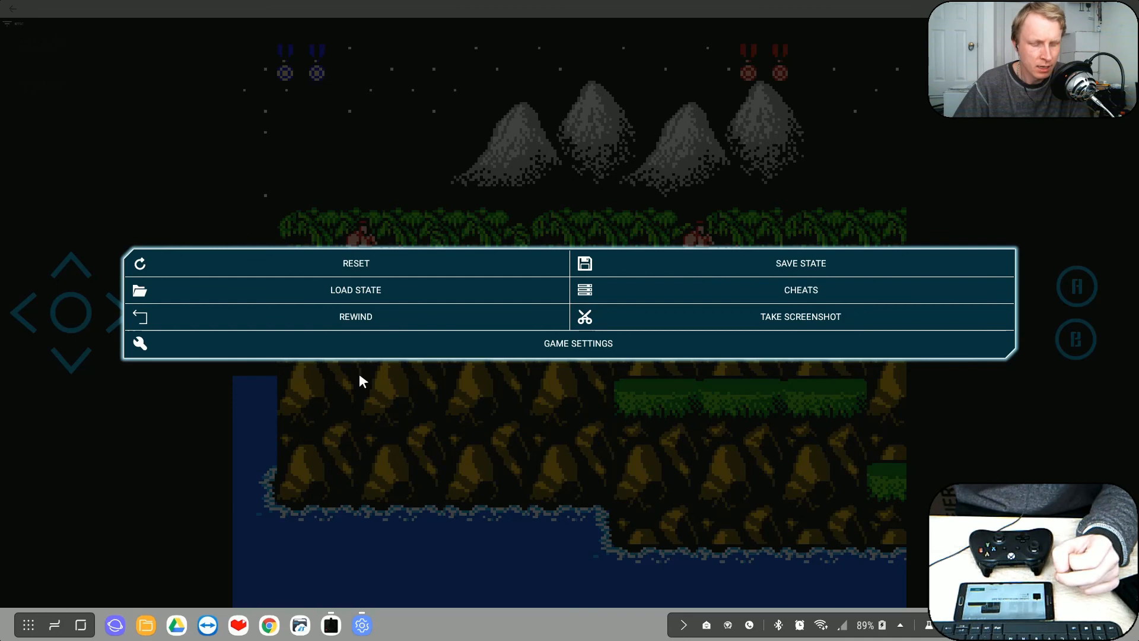